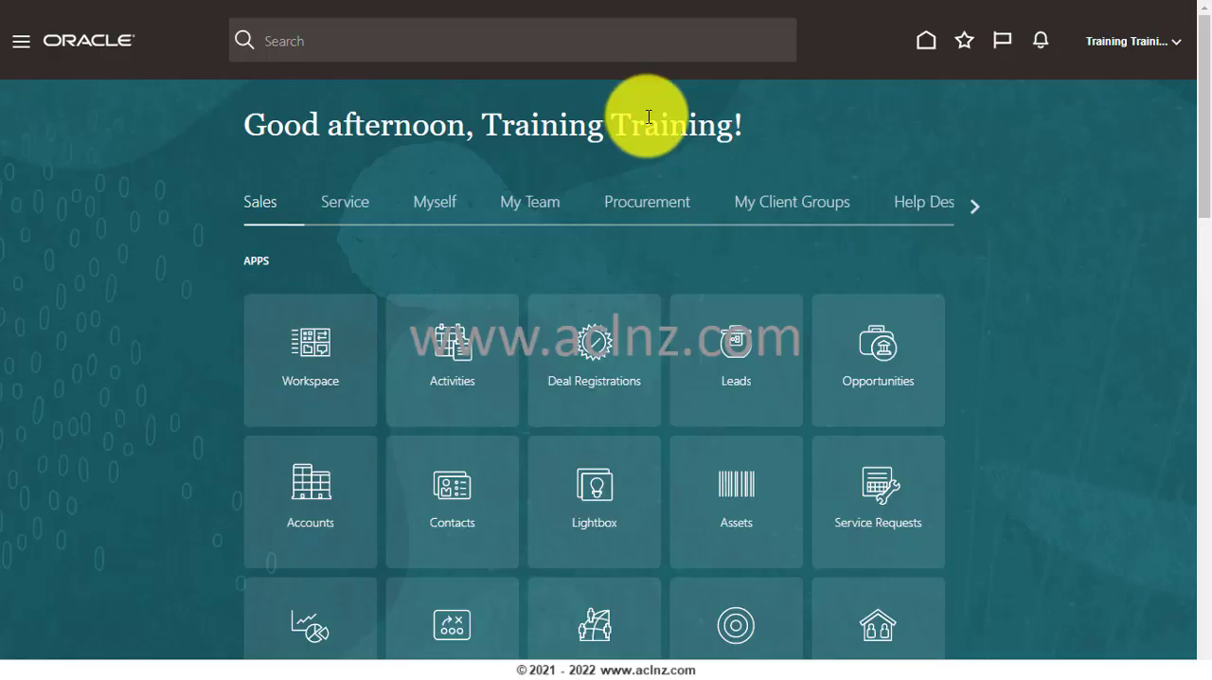
mouse_move(1172, 182)
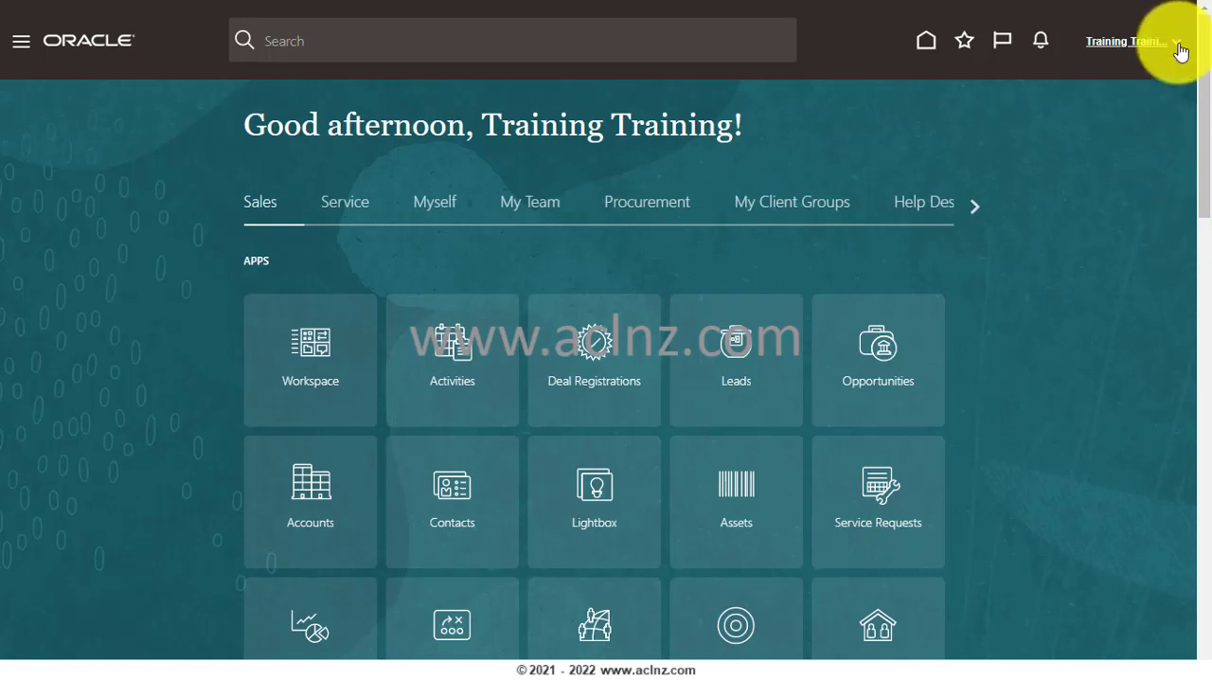
Step: Check the application version information, then open the Users and Security setup tasks
left_click(1125, 41)
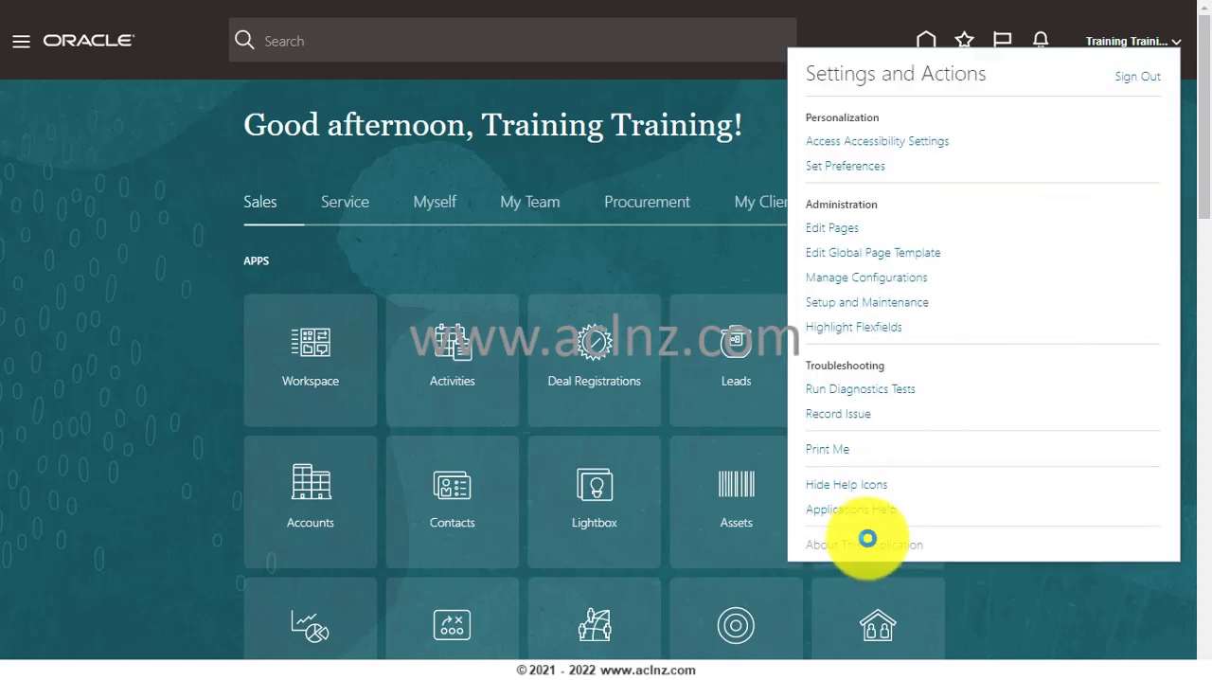
left_click(864, 544)
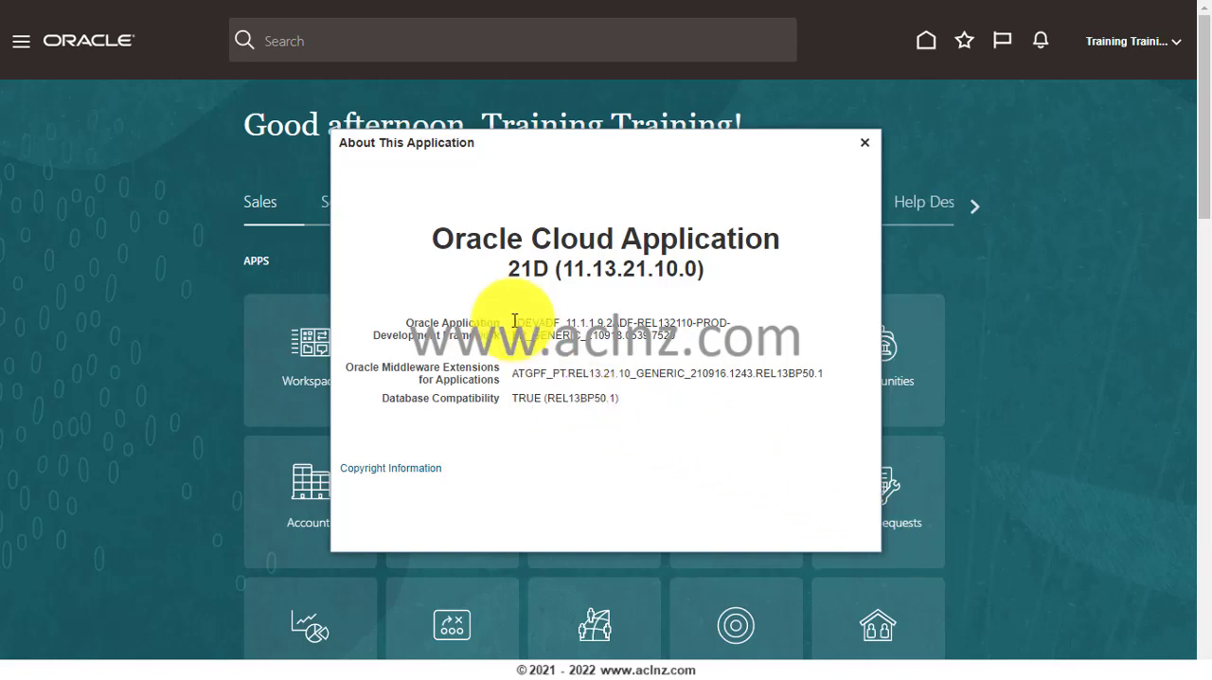
mouse_move(502, 280)
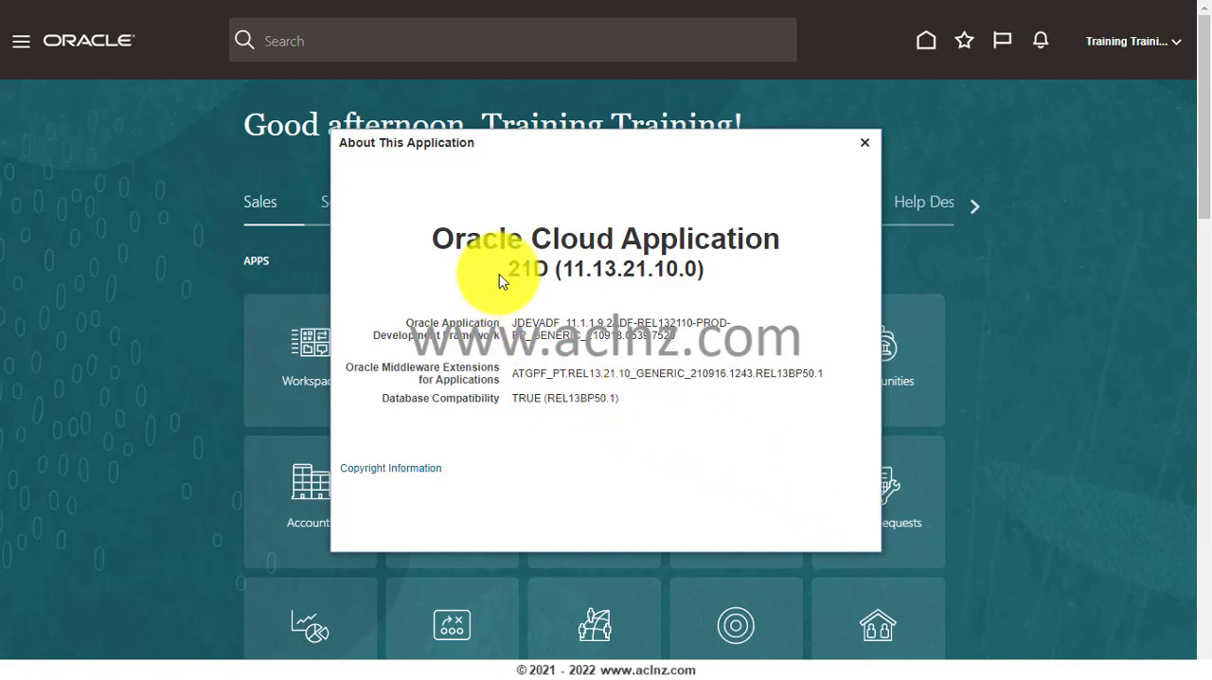
mouse_move(513, 276)
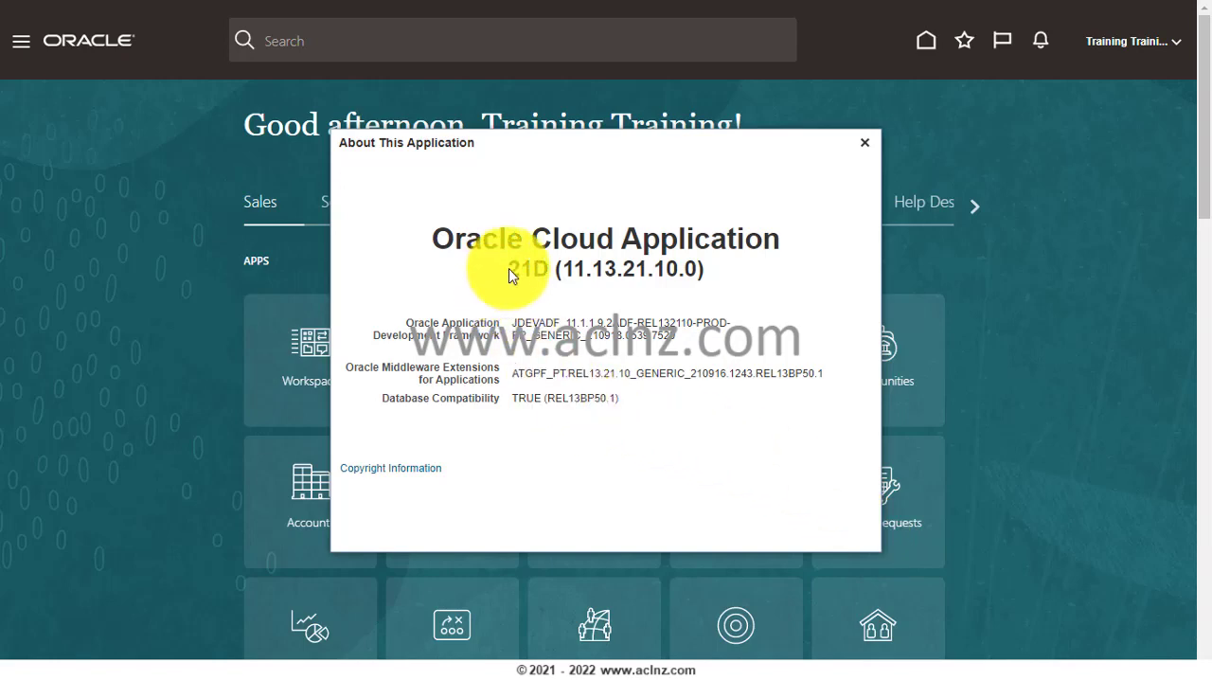
mouse_move(861, 178)
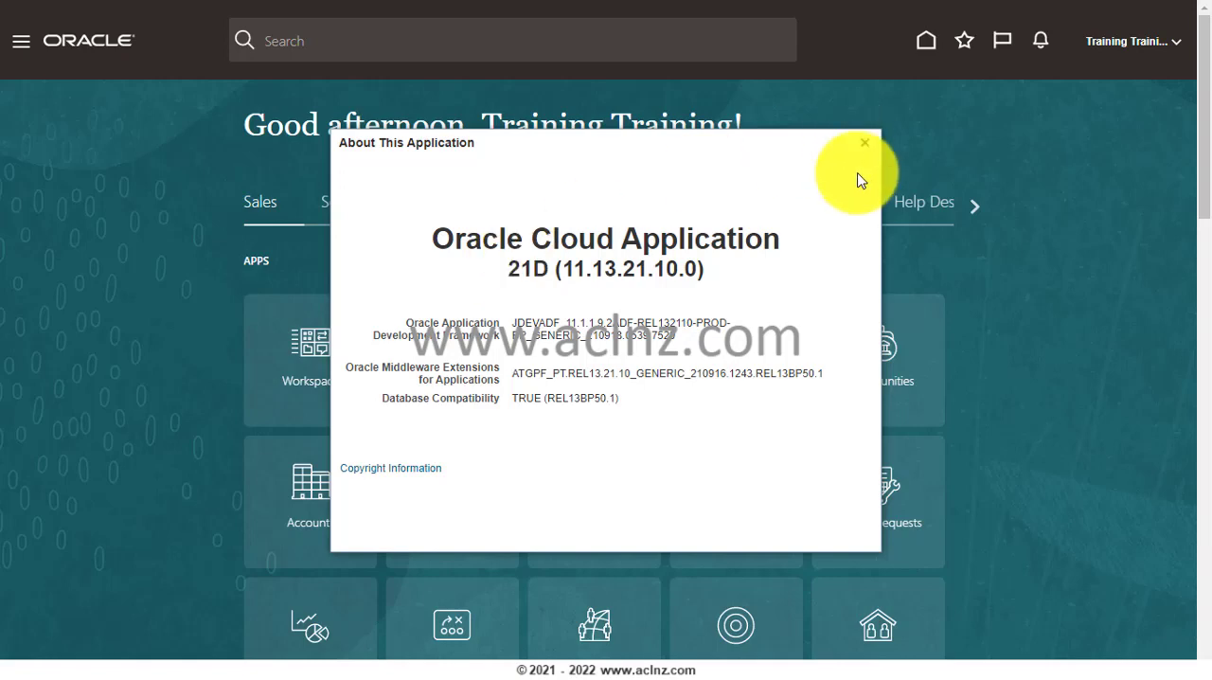
left_click(863, 142)
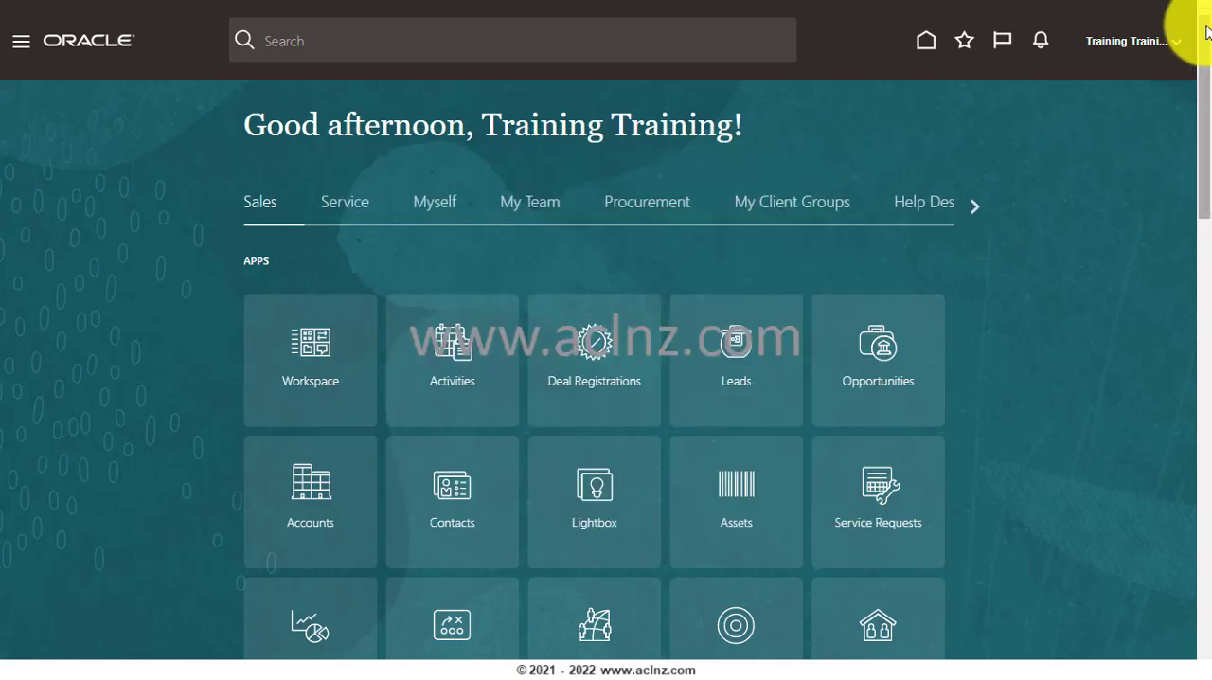
mouse_move(1126, 41)
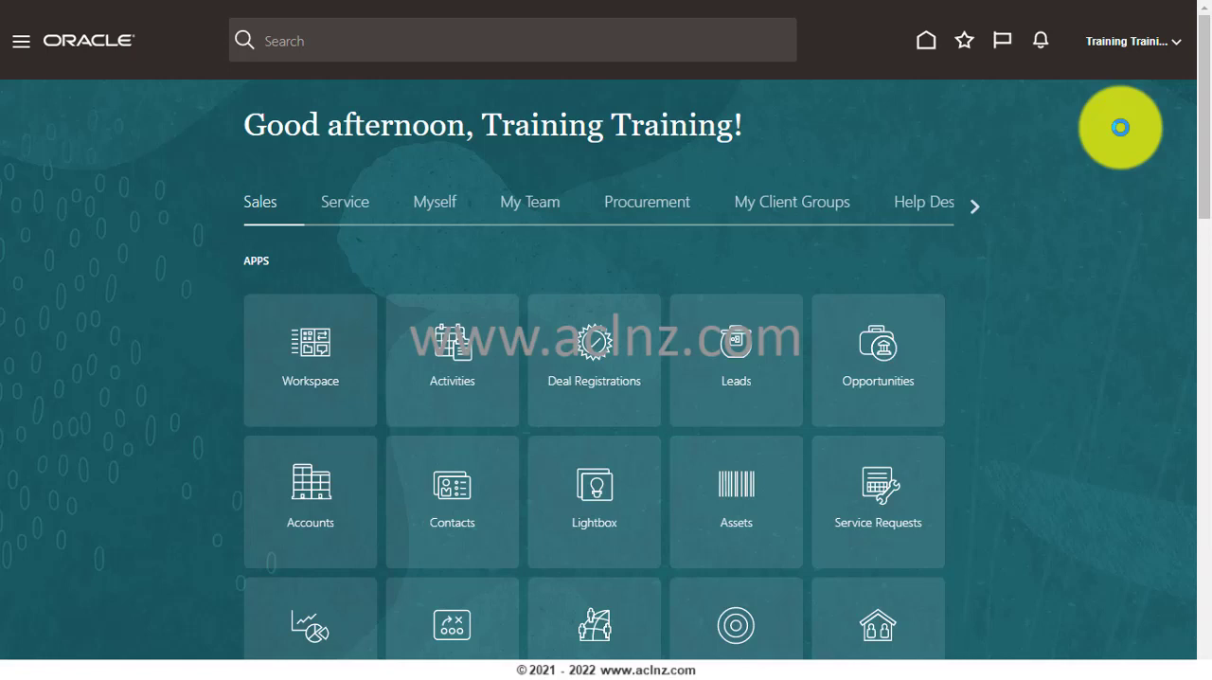
mouse_move(1106, 158)
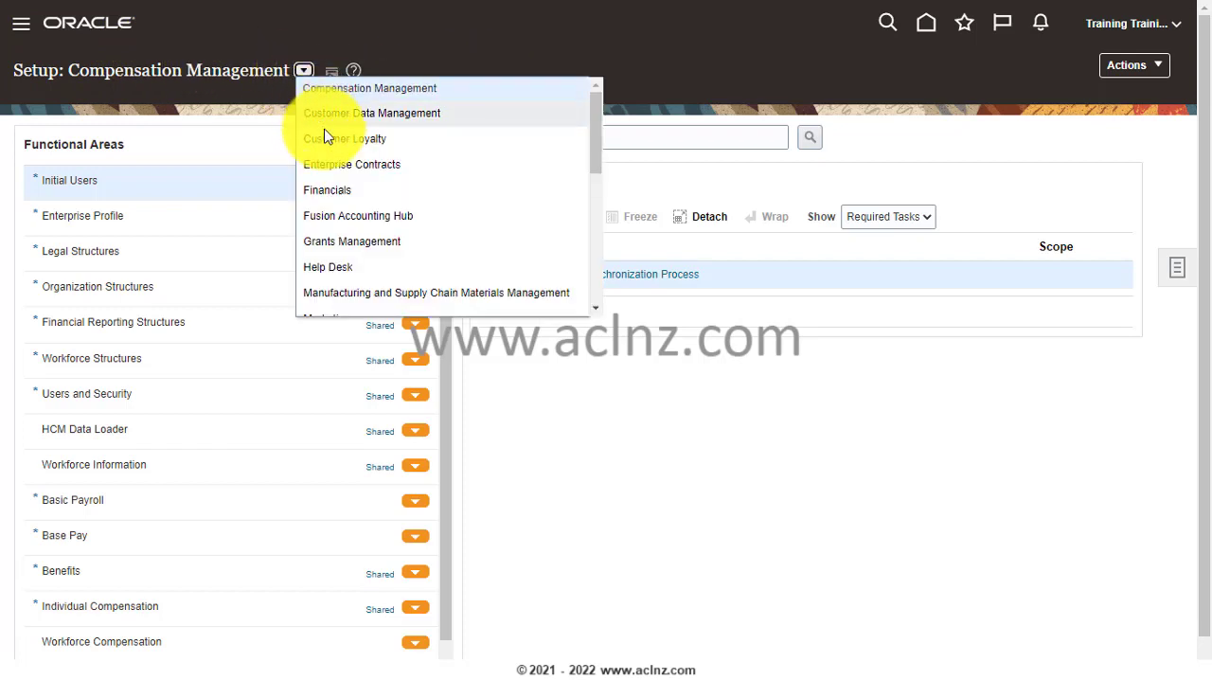
scroll("down", 3)
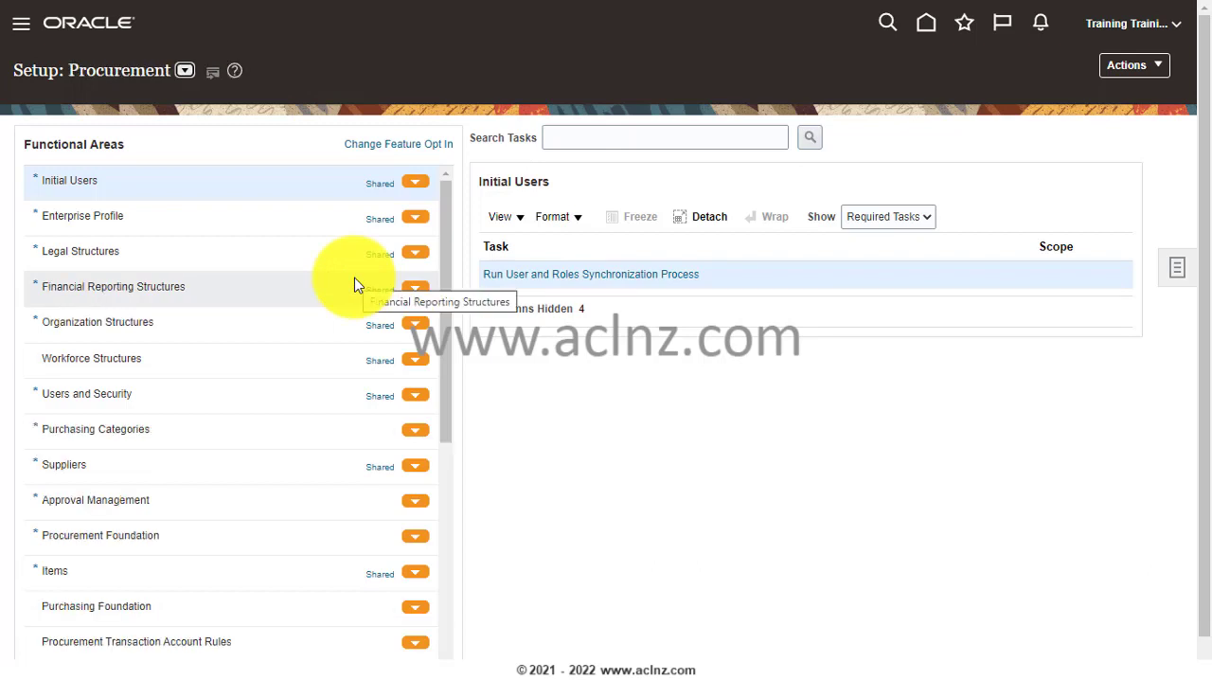
mouse_move(118, 428)
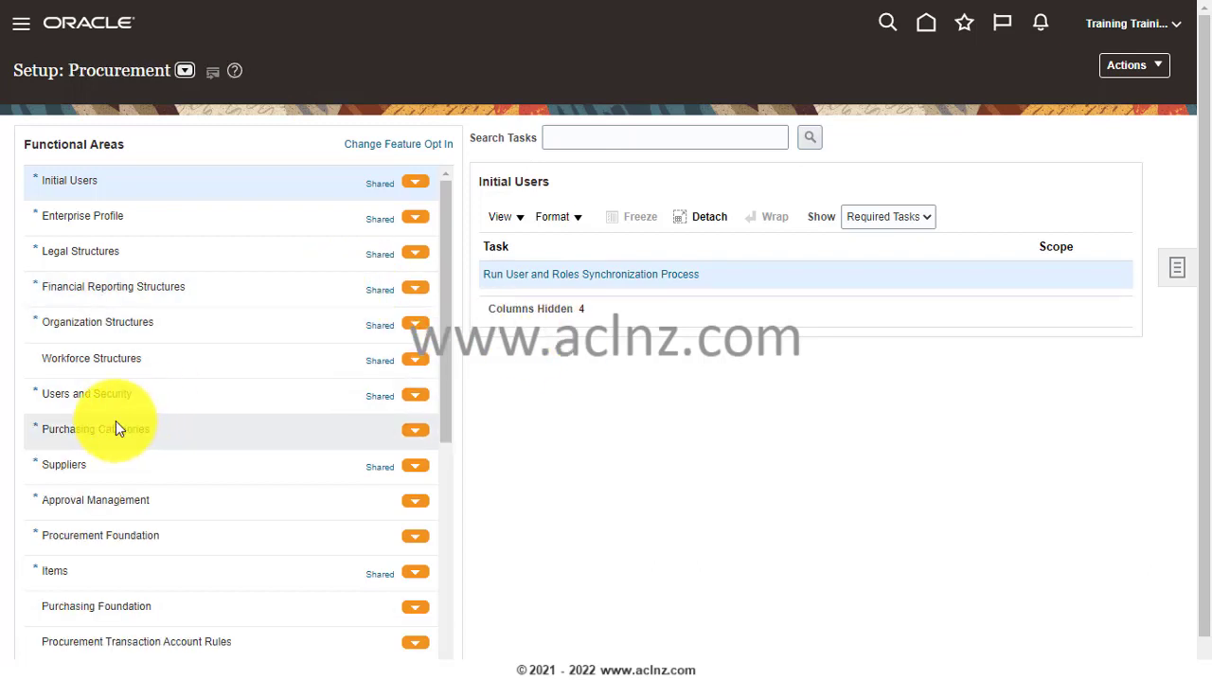
left_click(86, 393)
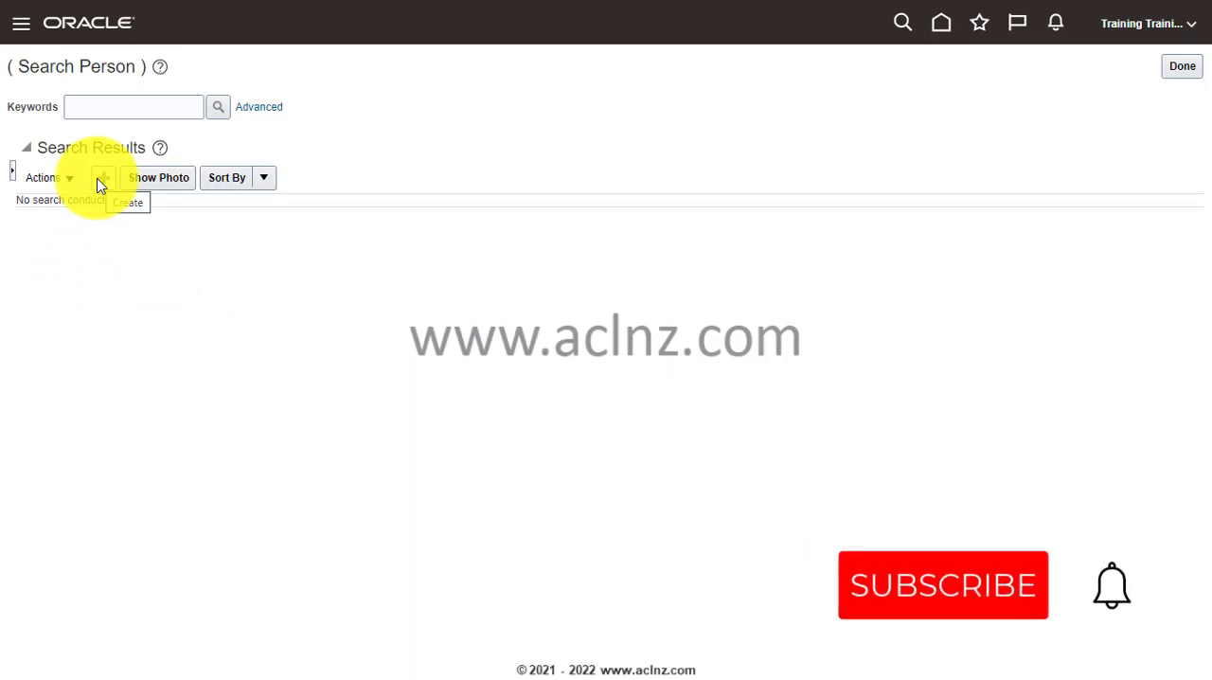
left_click(942, 586)
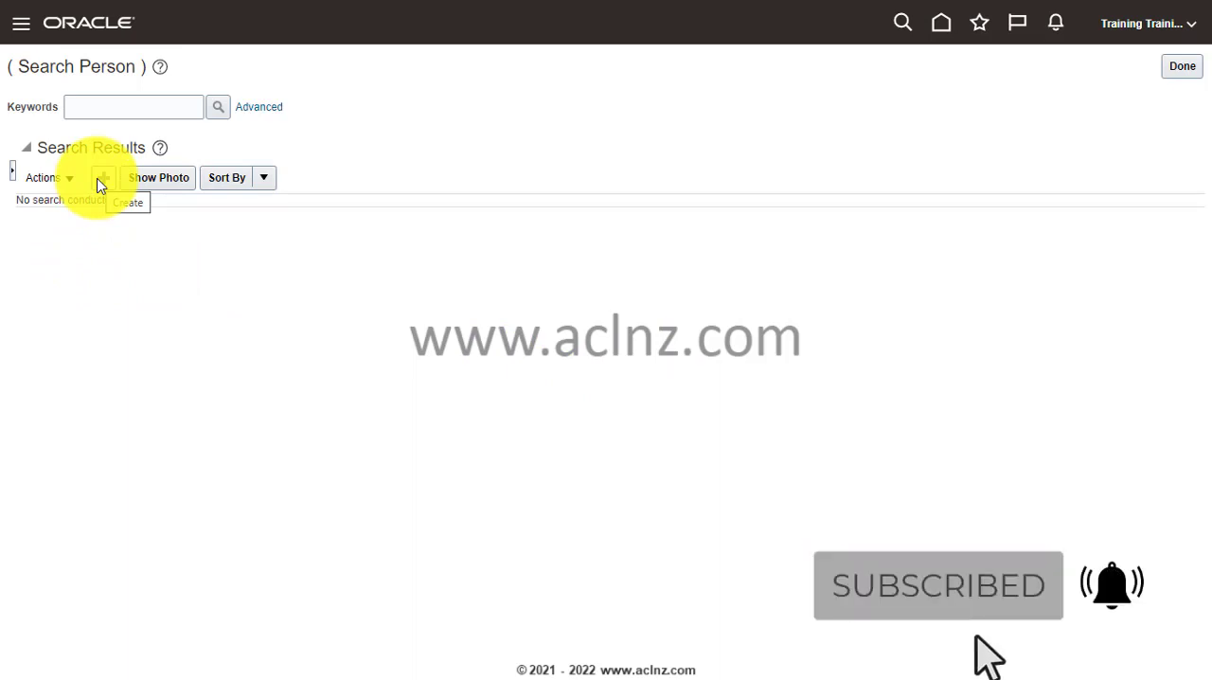
left_click(102, 178)
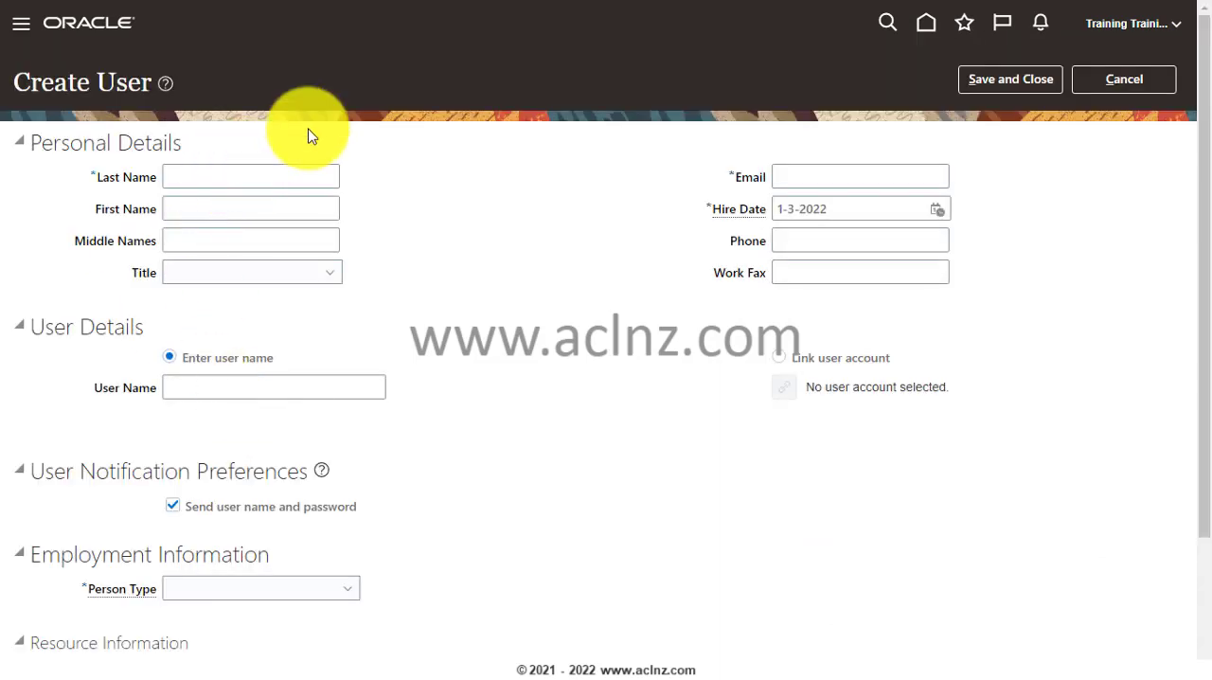
type("Ba")
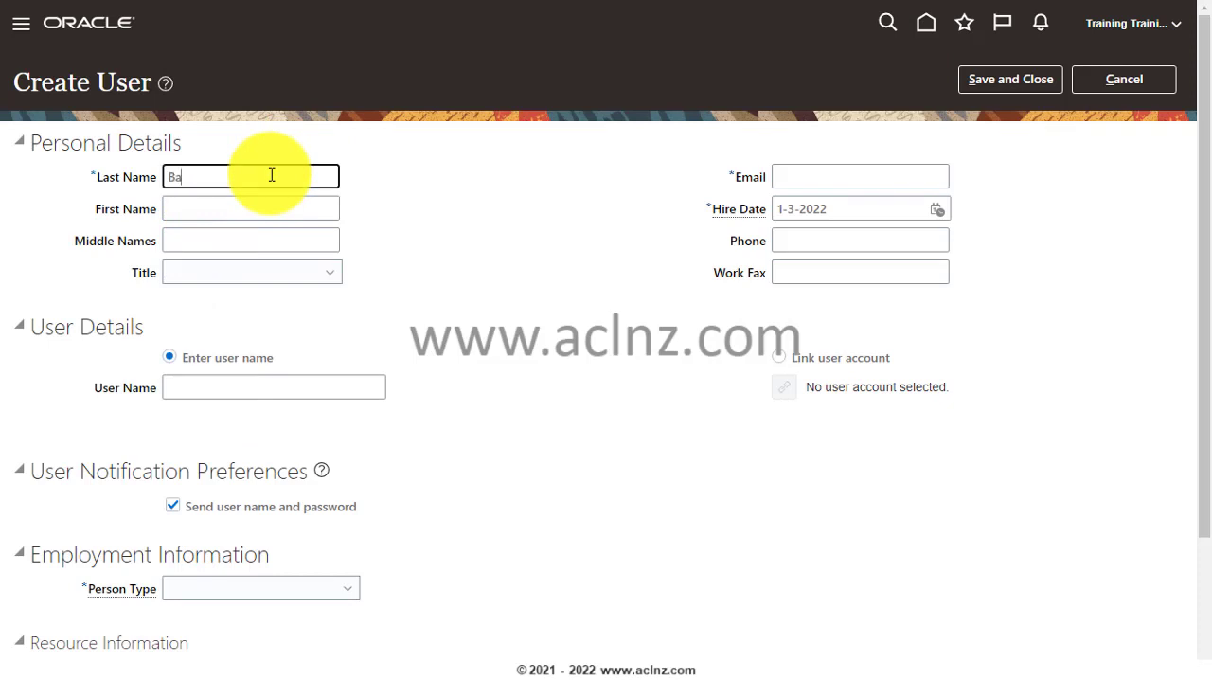
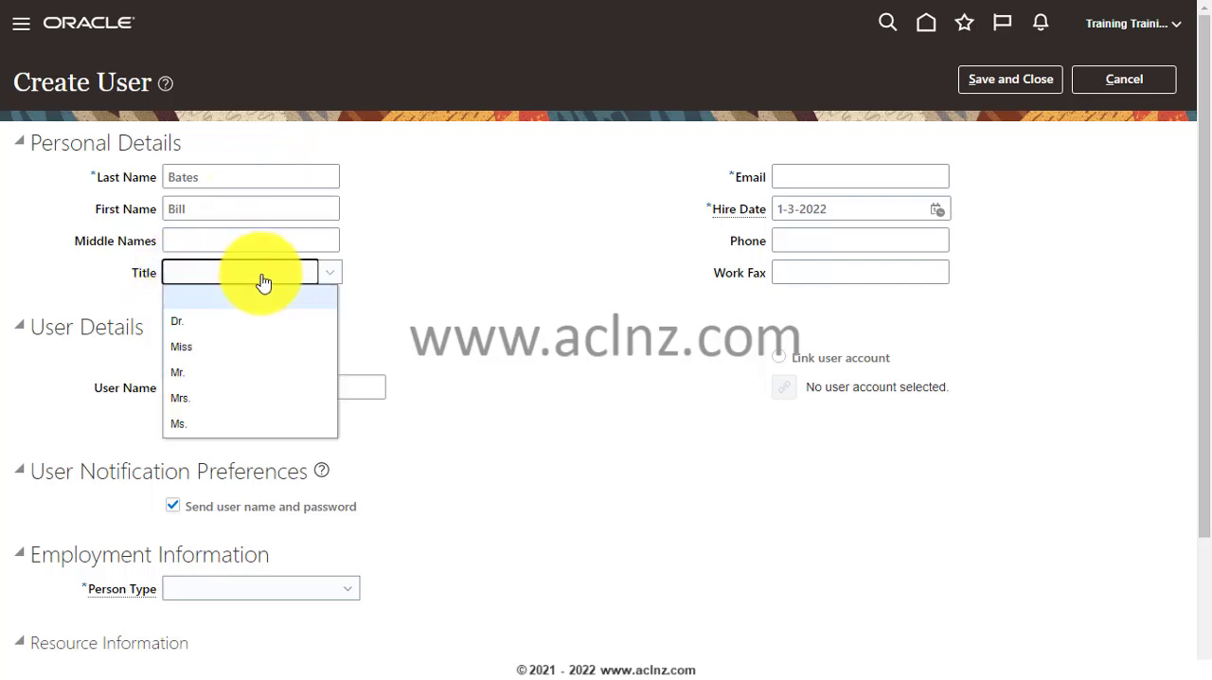
left_click(178, 372)
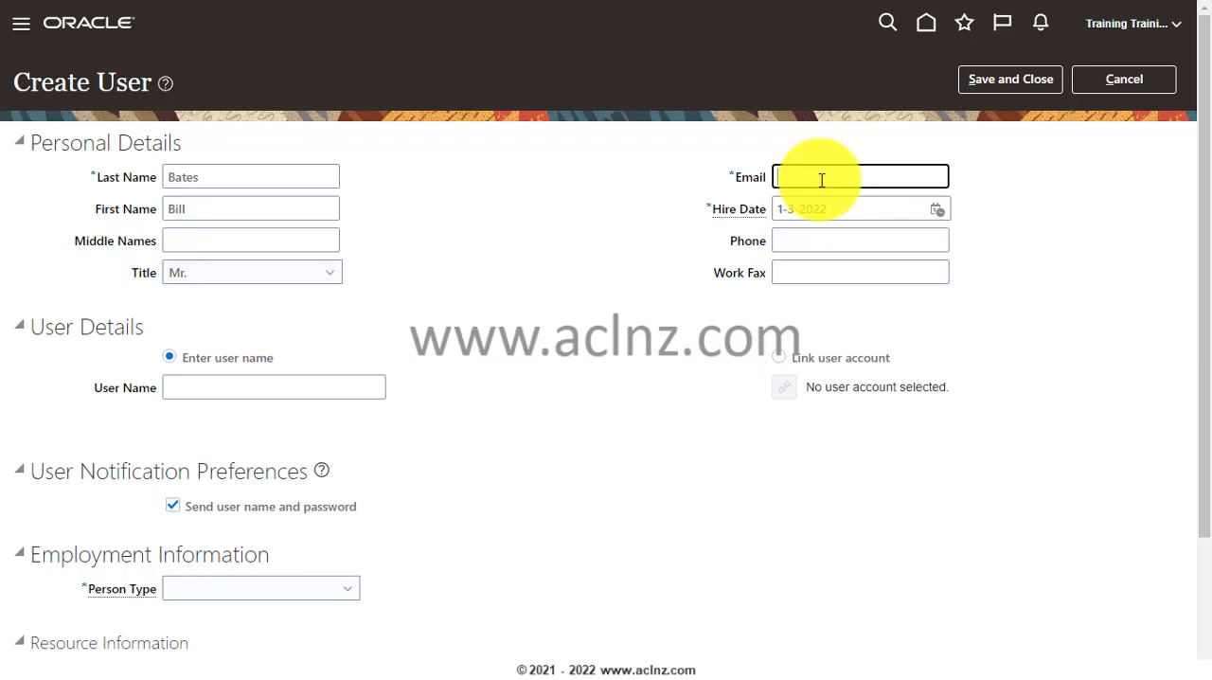
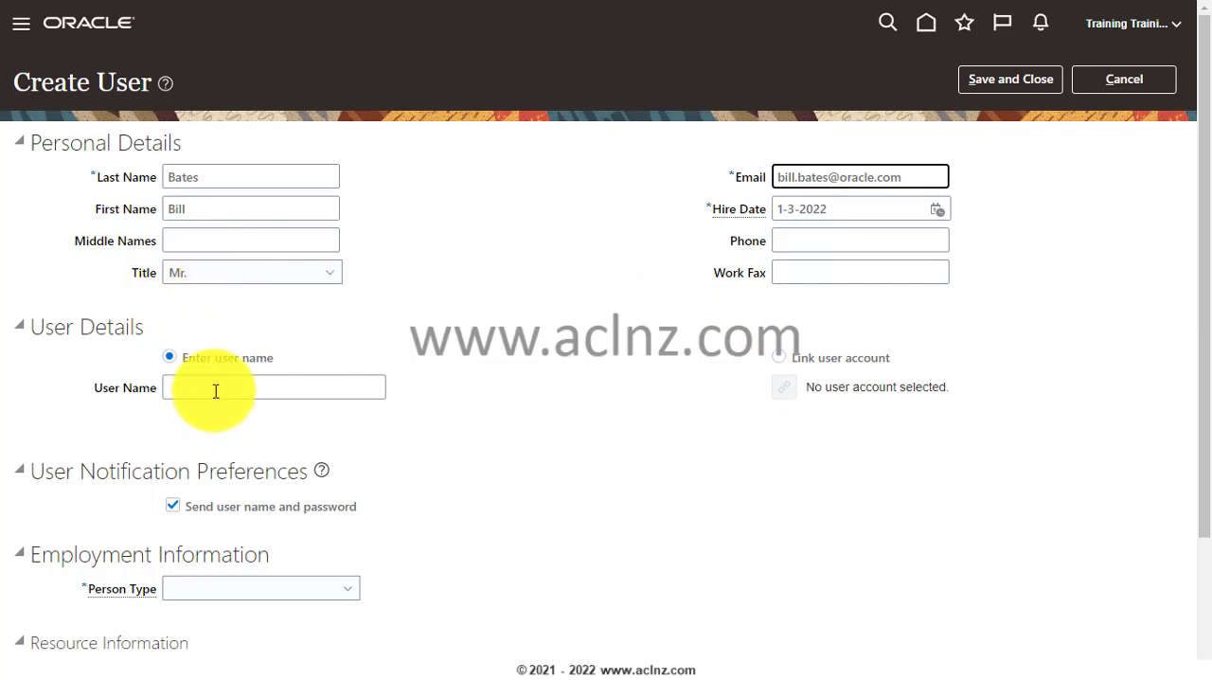
mouse_move(783, 366)
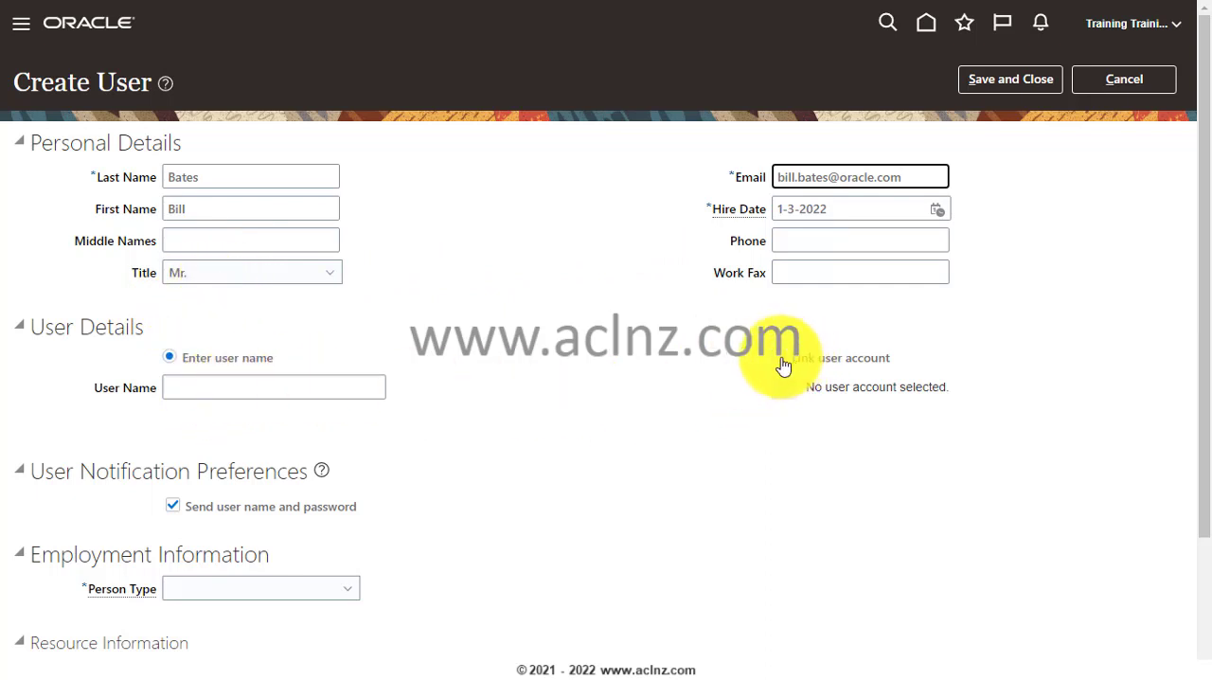
Step: Link the user to the existing FIN_IMPL account, found by searching FIN
left_click(274, 386)
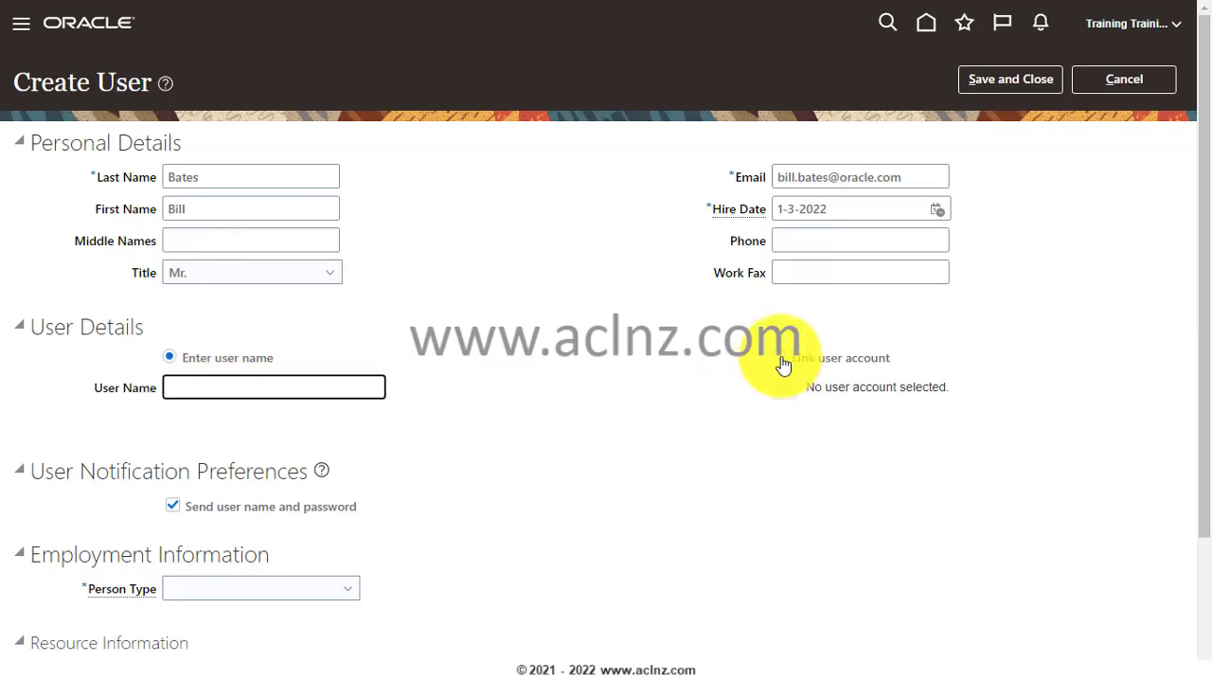
left_click(779, 358)
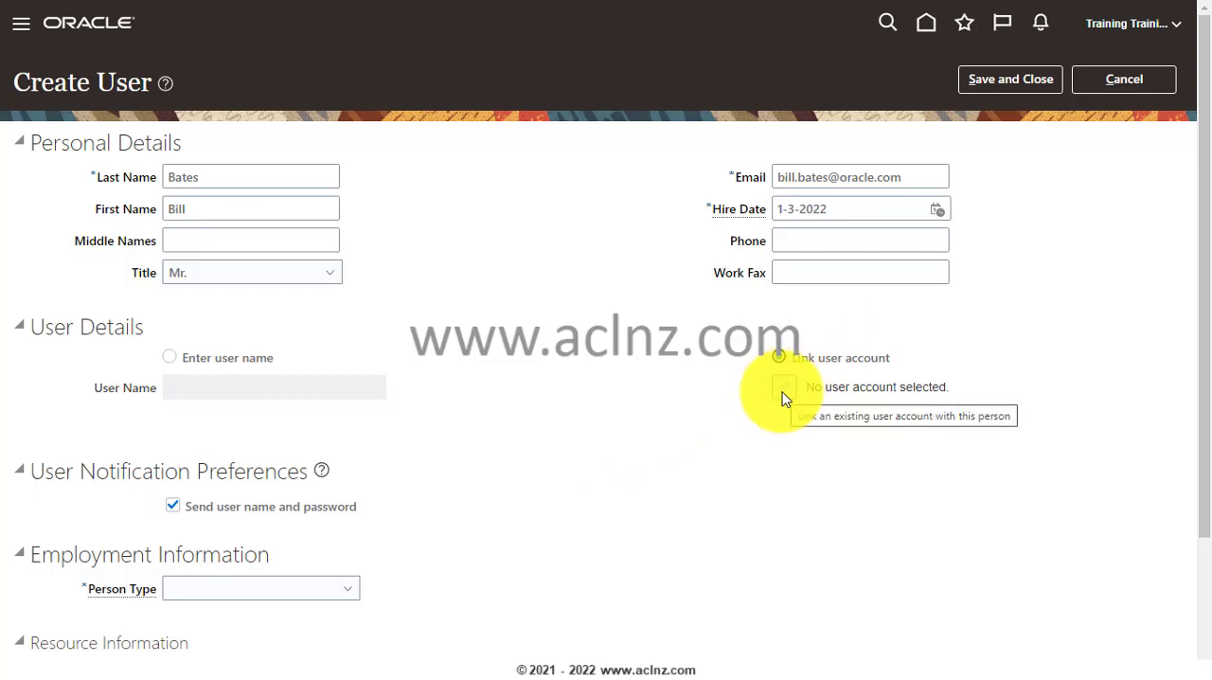
left_click(782, 387)
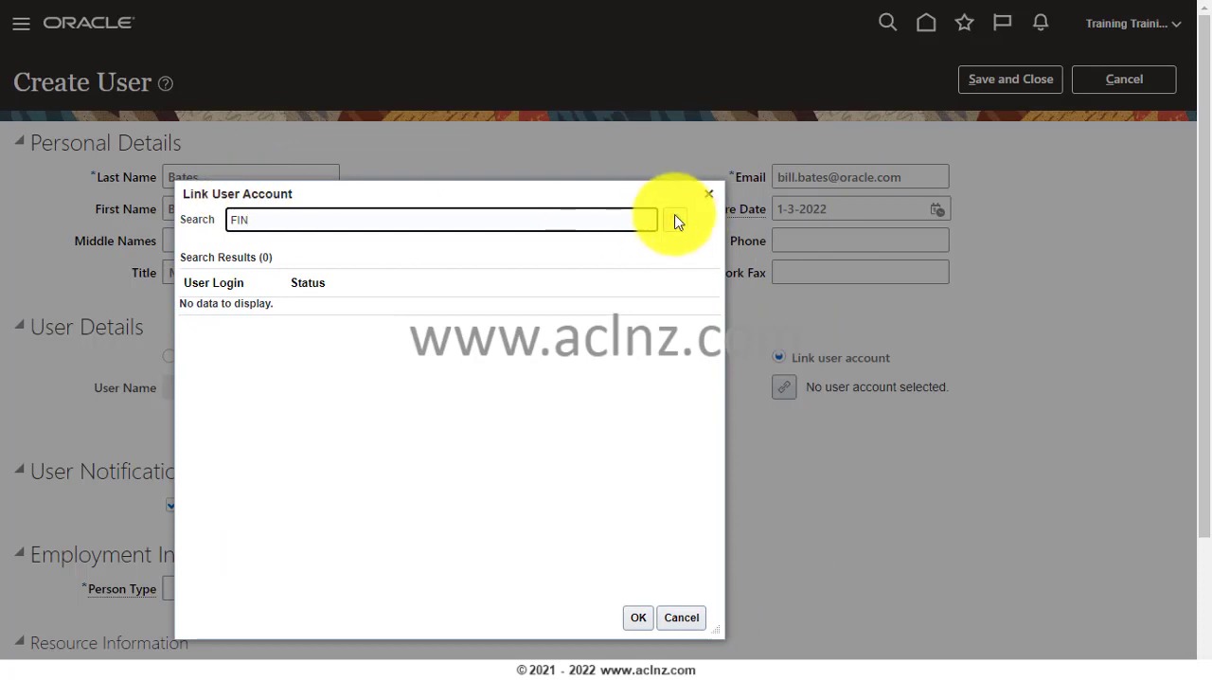
left_click(674, 219)
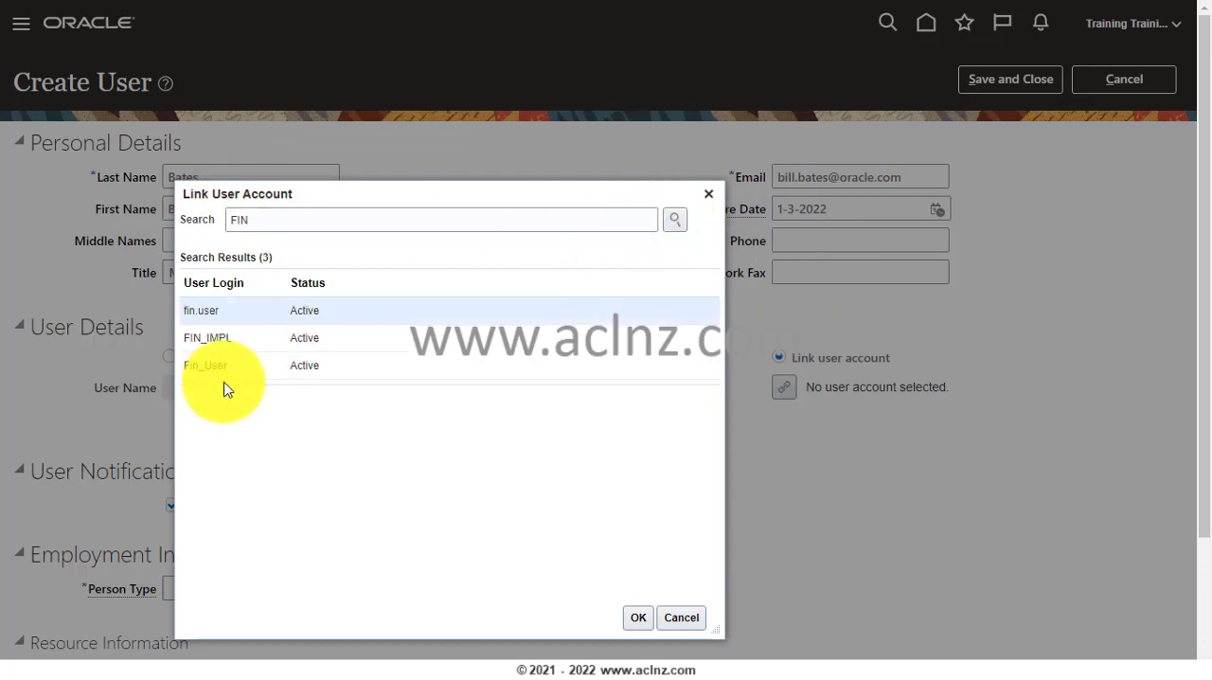
left_click(206, 365)
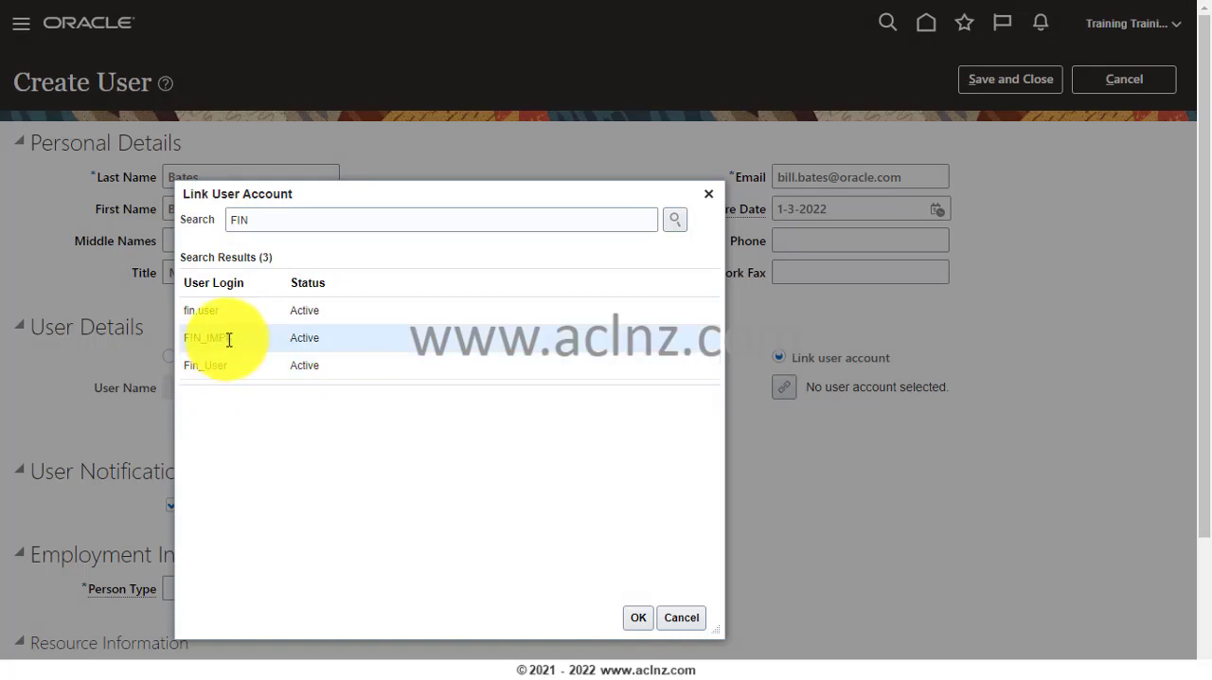
left_click(637, 617)
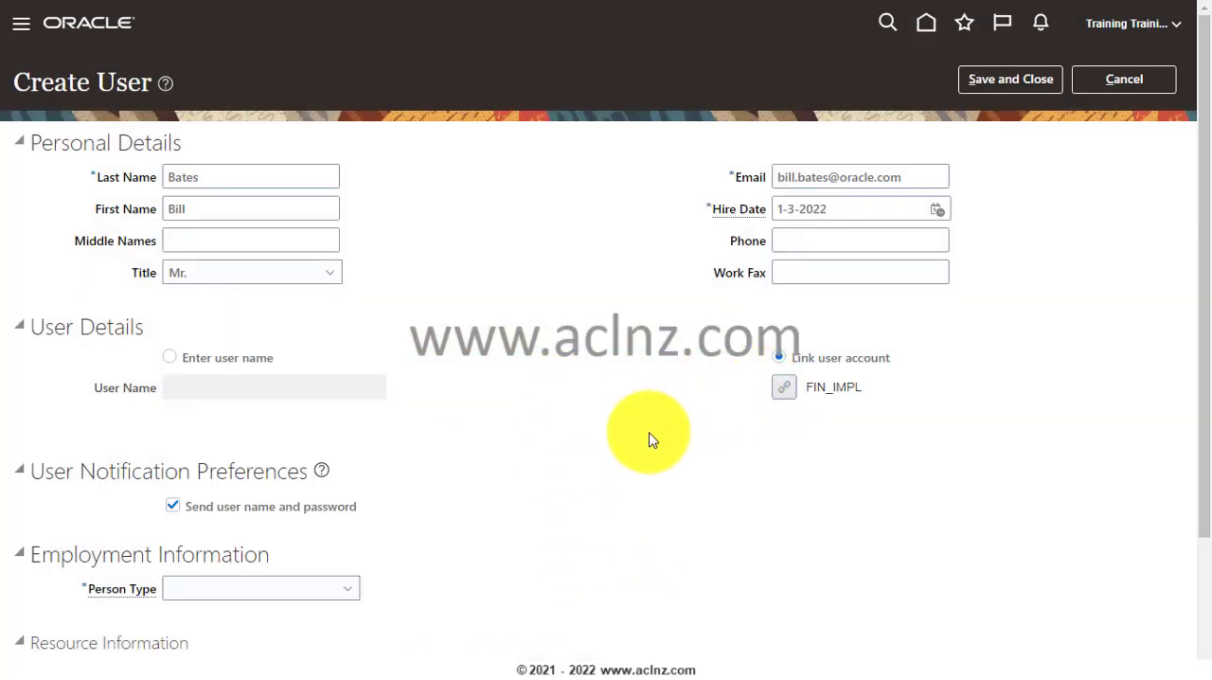
Step: Set the person type to Employee
scroll("down", 3)
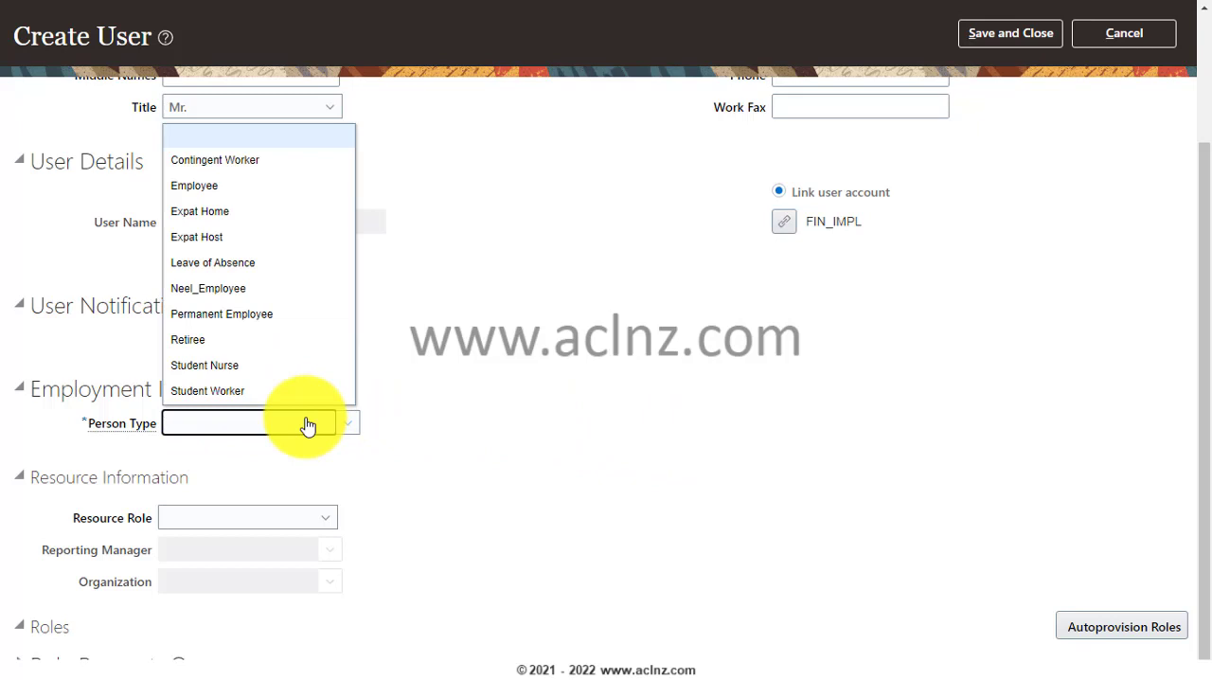
left_click(194, 185)
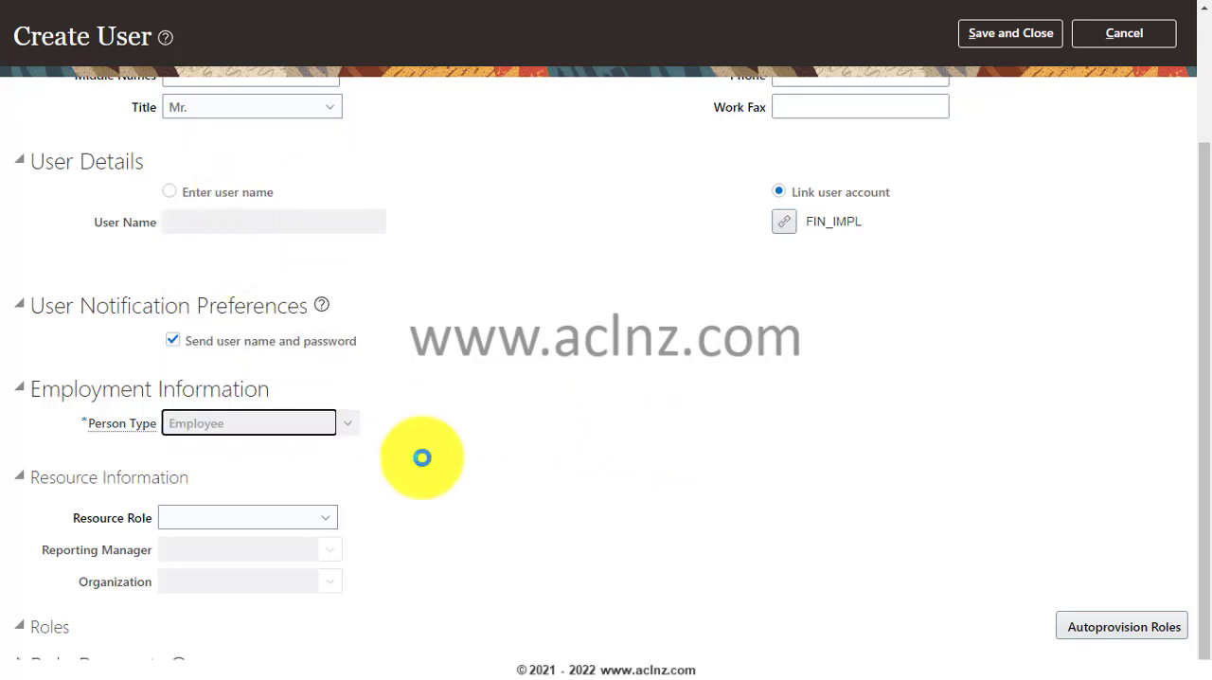
mouse_move(510, 436)
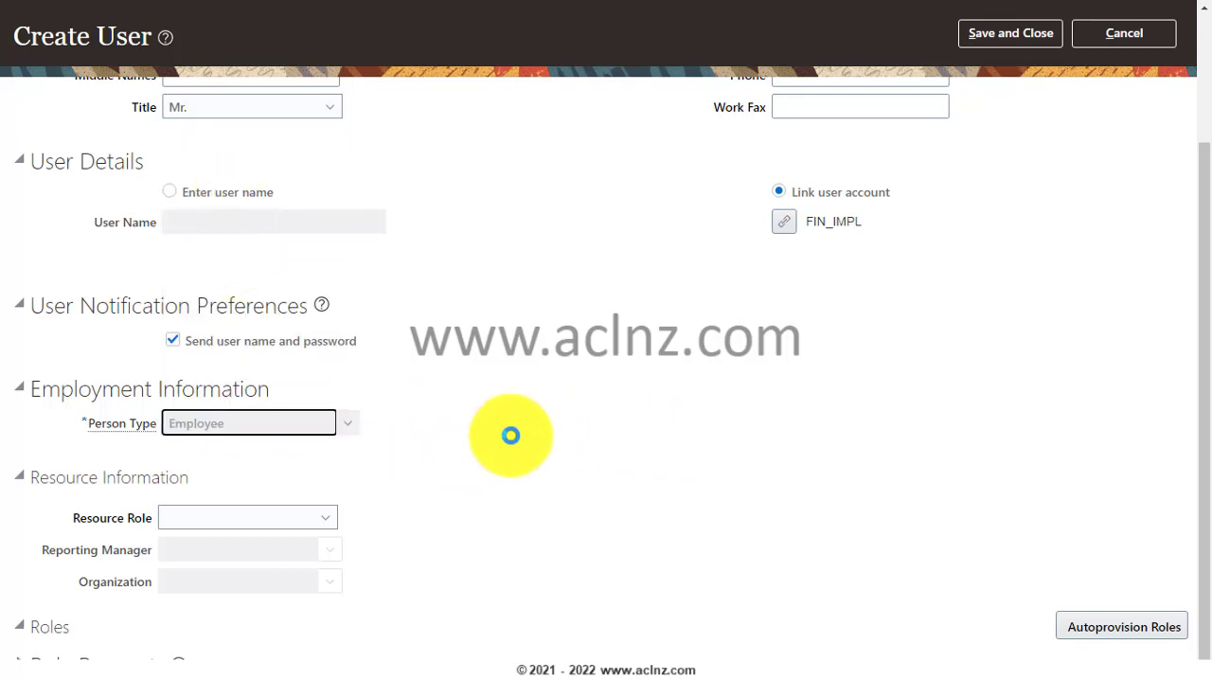
left_click(249, 422)
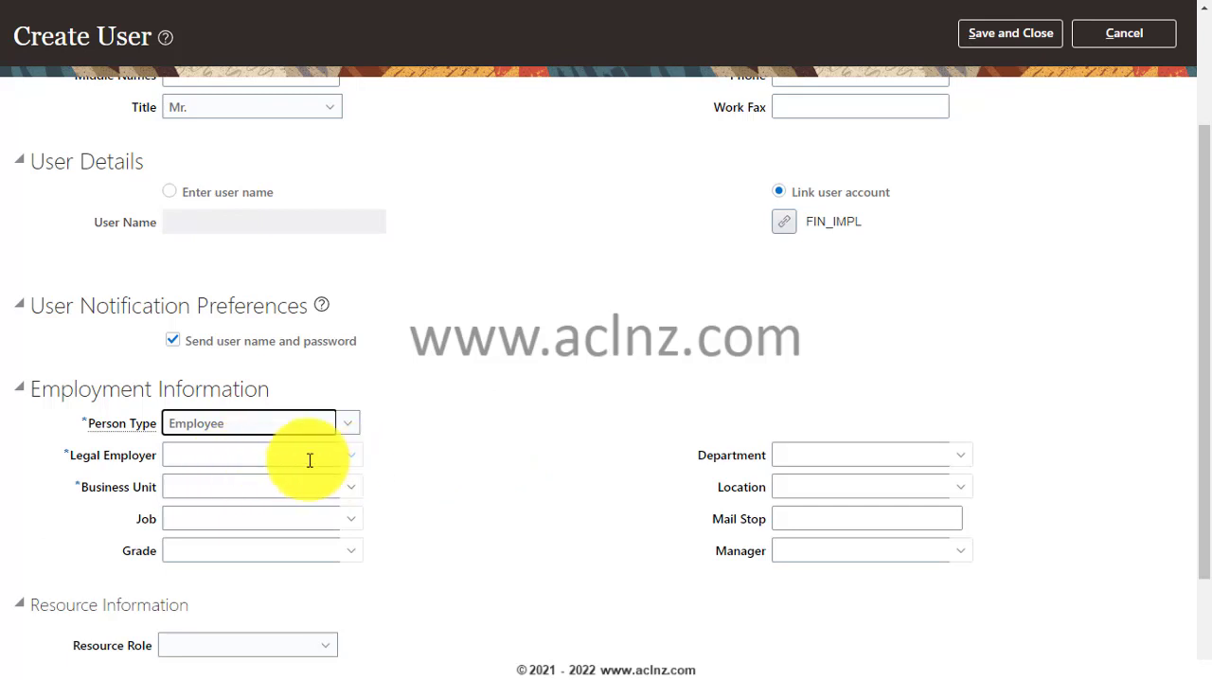
Step: Set the legal employer to US1 Legal Entity
left_click(249, 454)
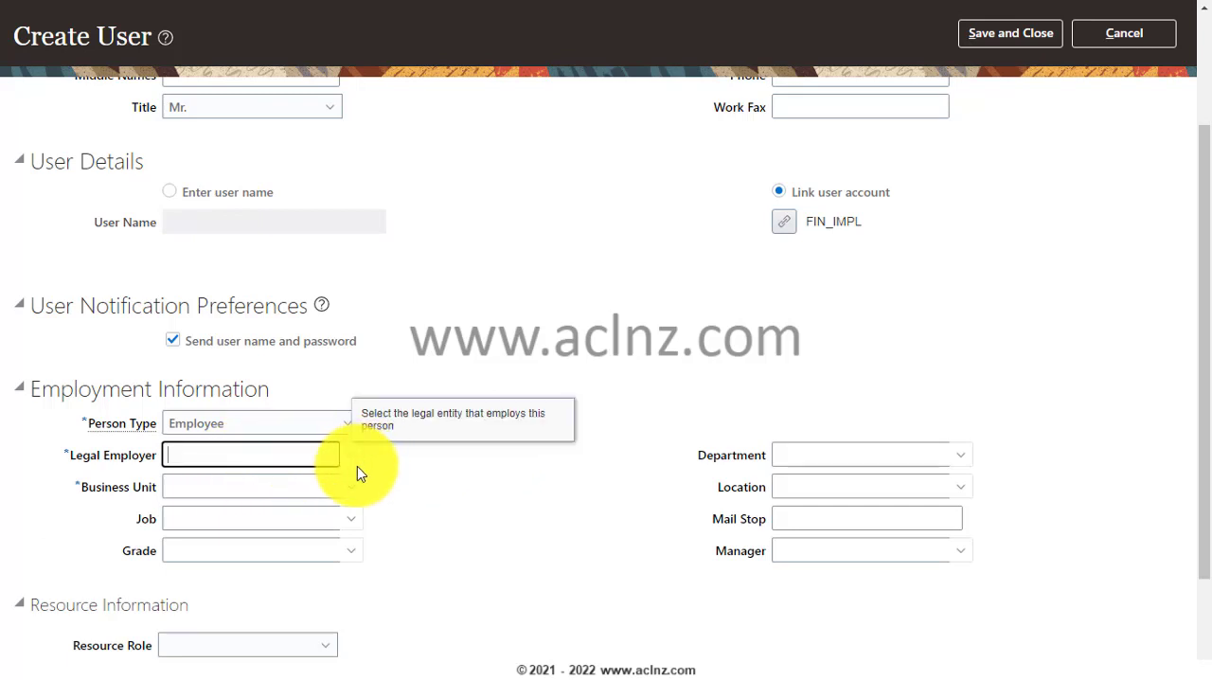
type("U")
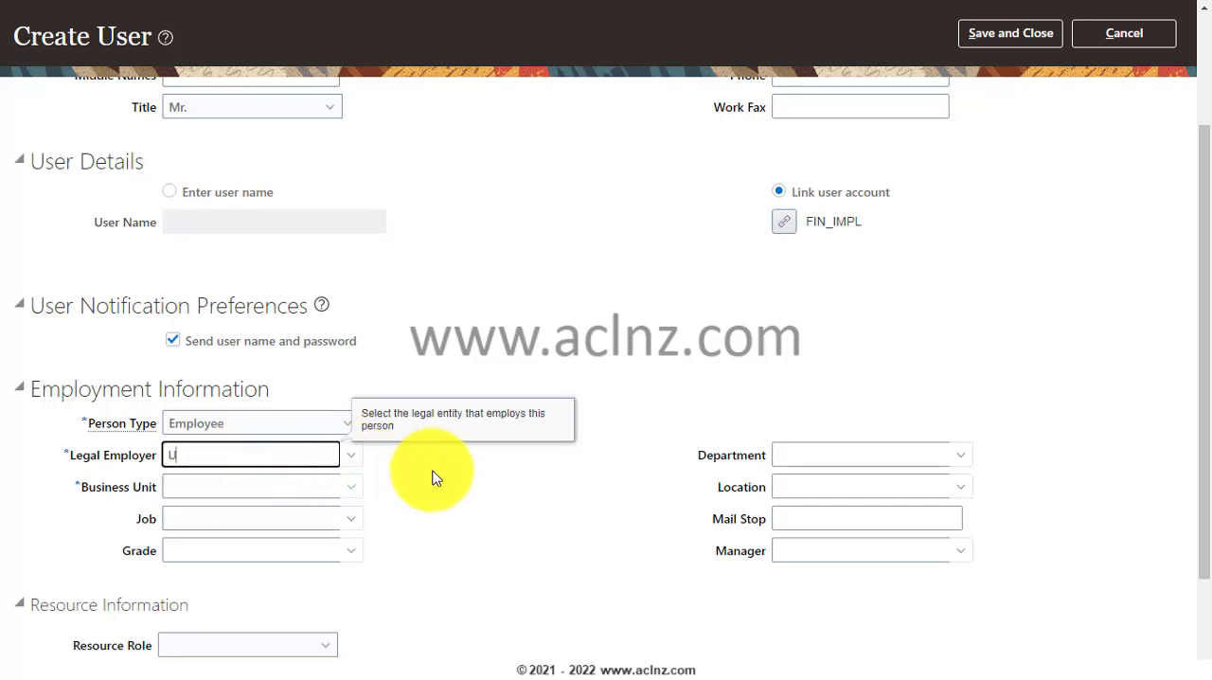
type("S1")
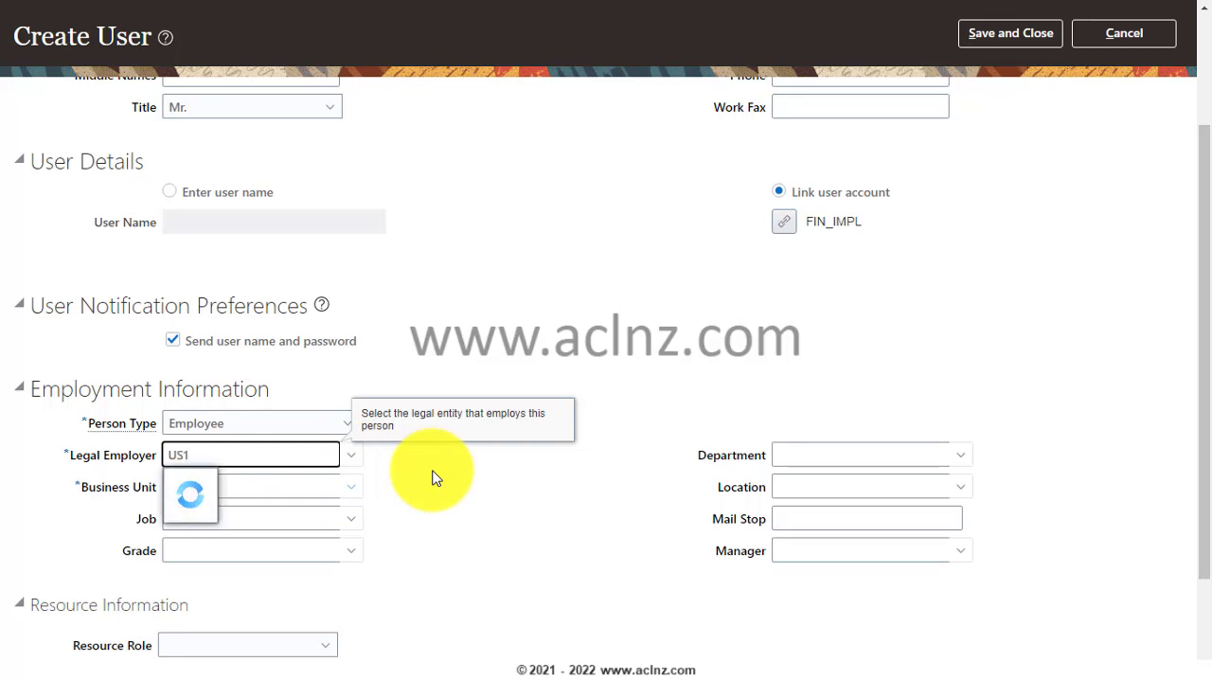
left_click(251, 454)
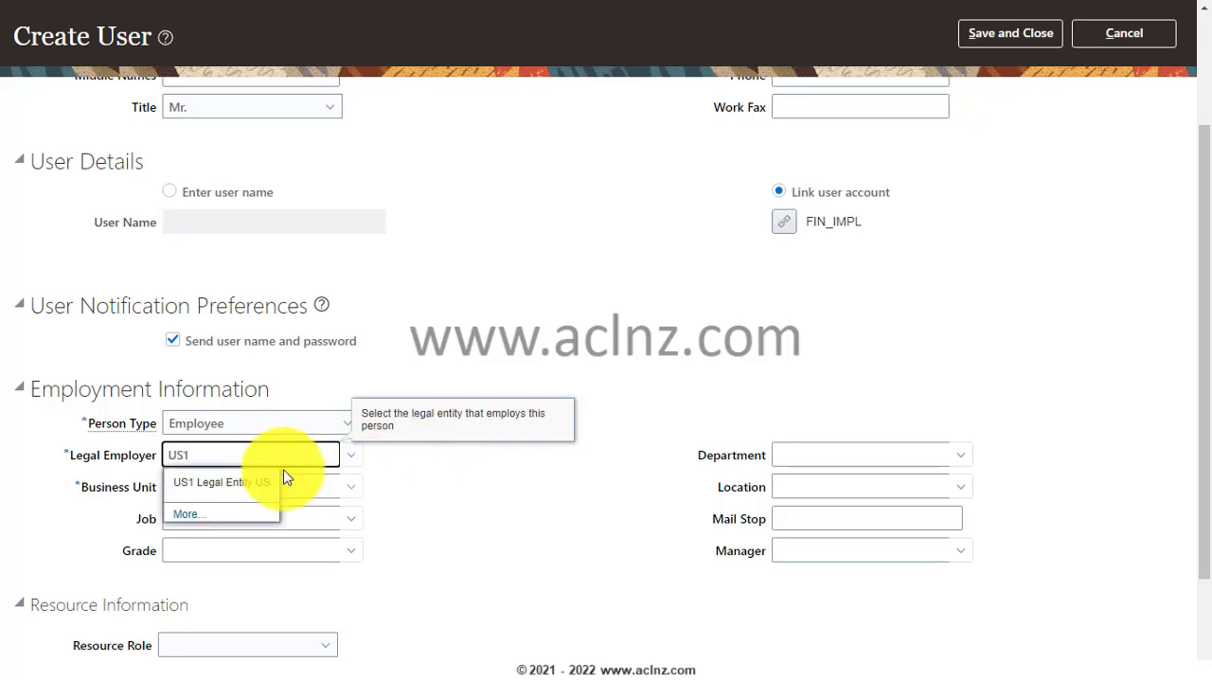
left_click(222, 481)
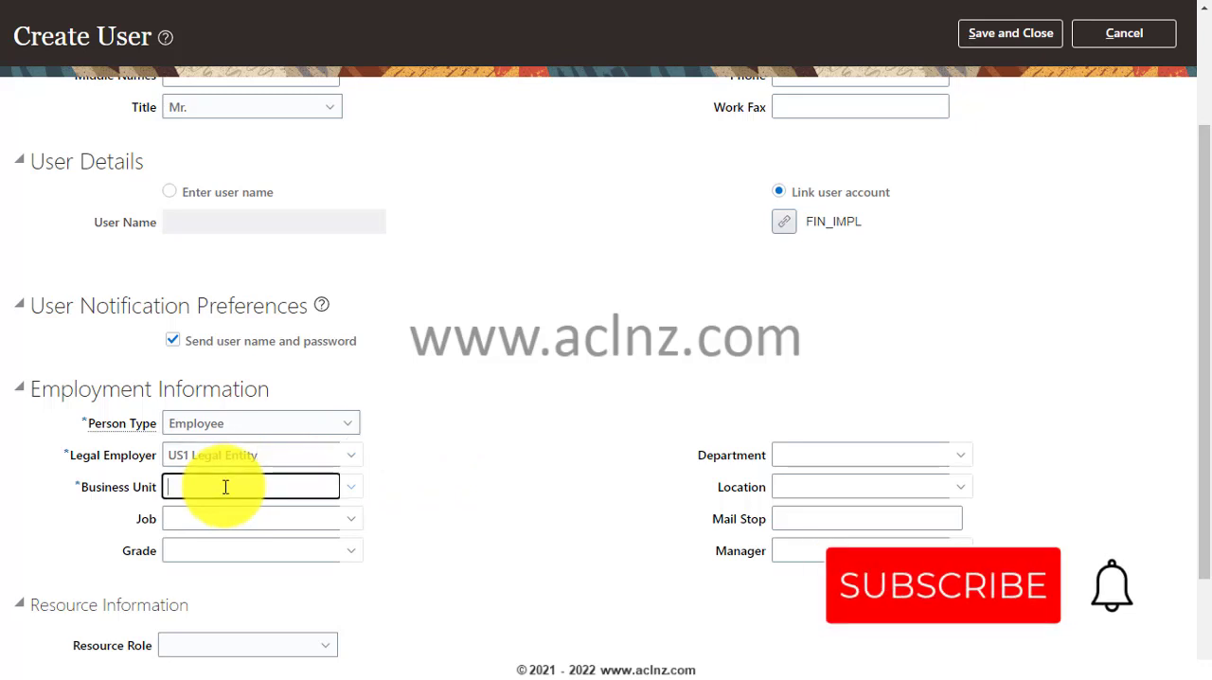
type("US1")
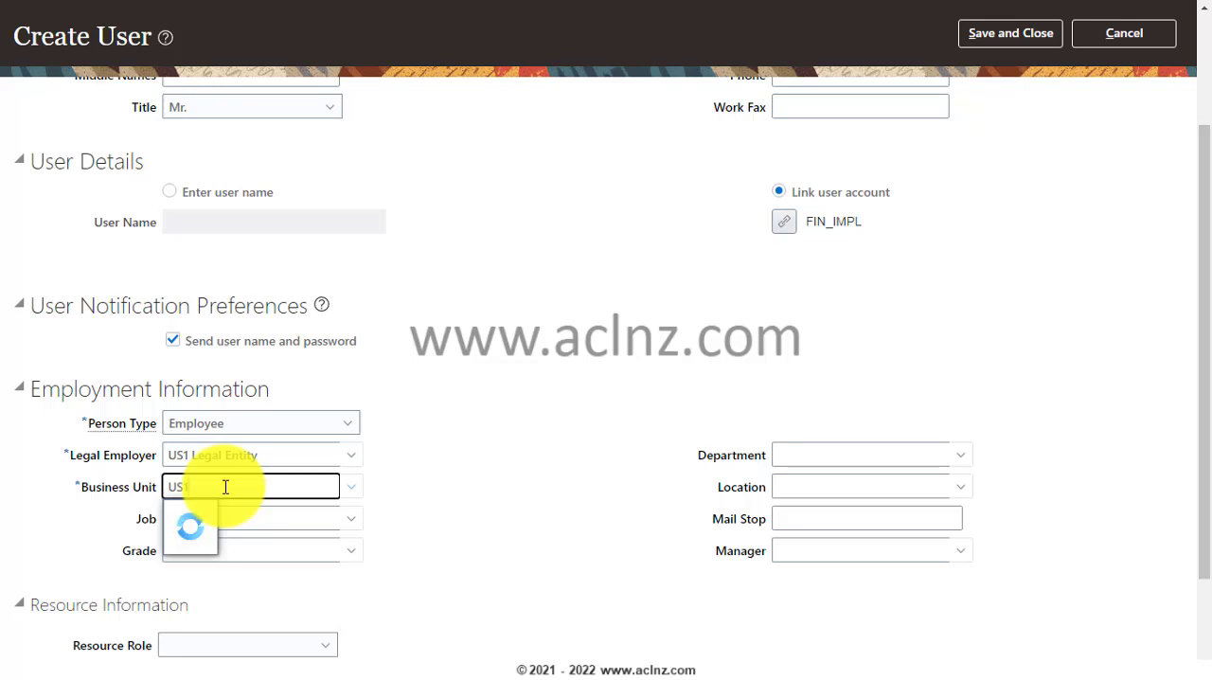
Step: Choose US1 Business Unit from the suggestions and move to the Job field
left_click(251, 485)
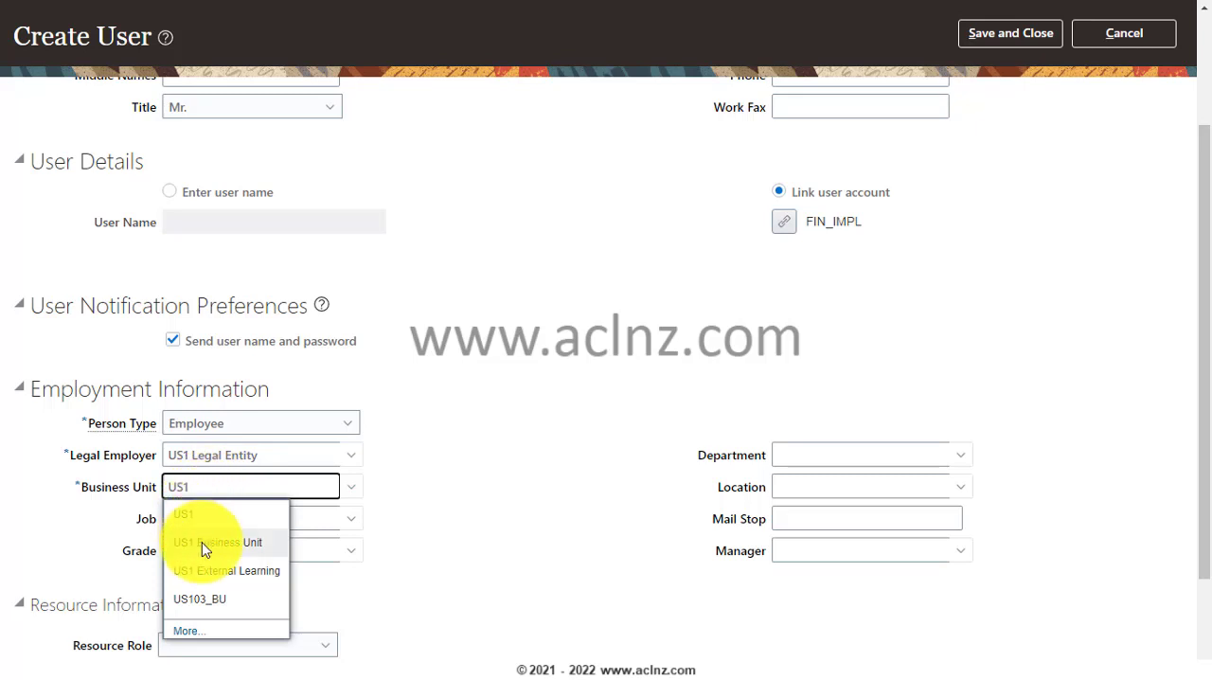
left_click(225, 542)
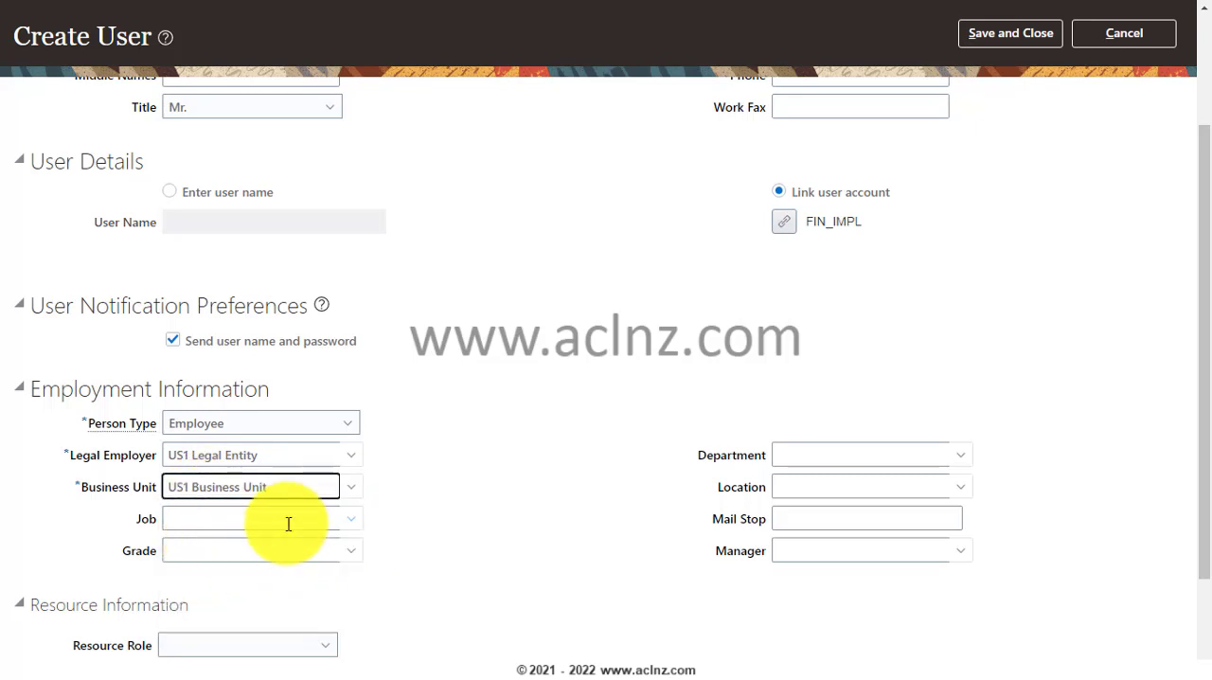
left_click(246, 517)
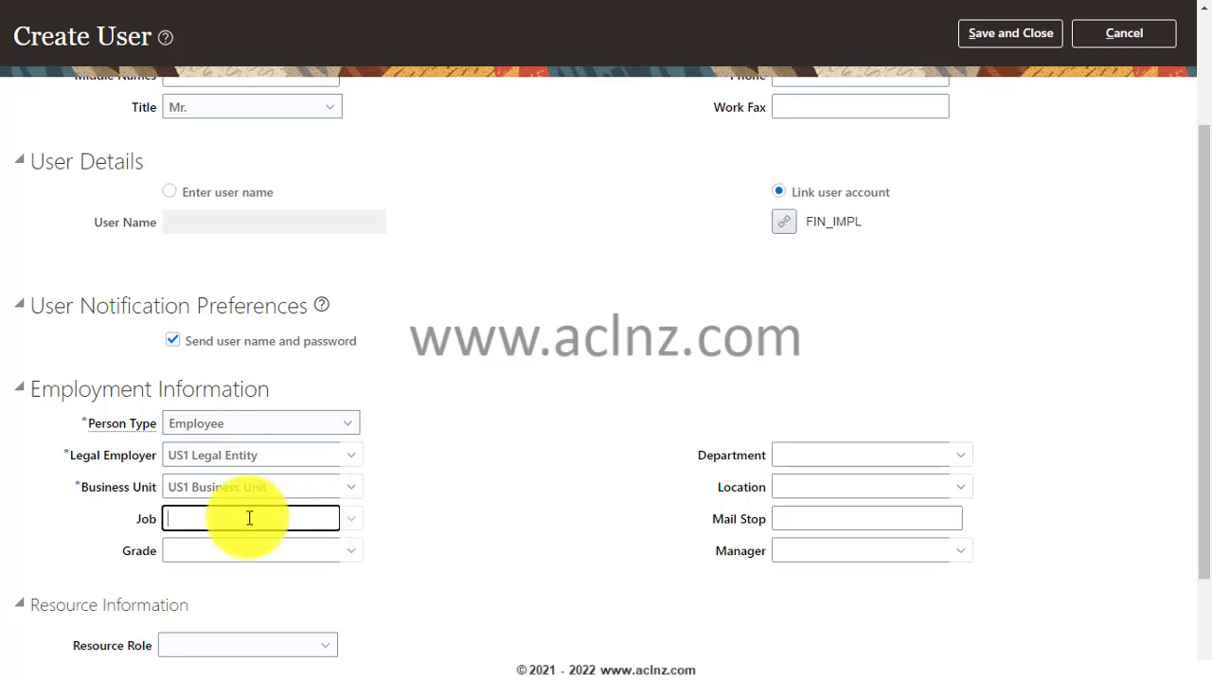
mouse_move(367, 507)
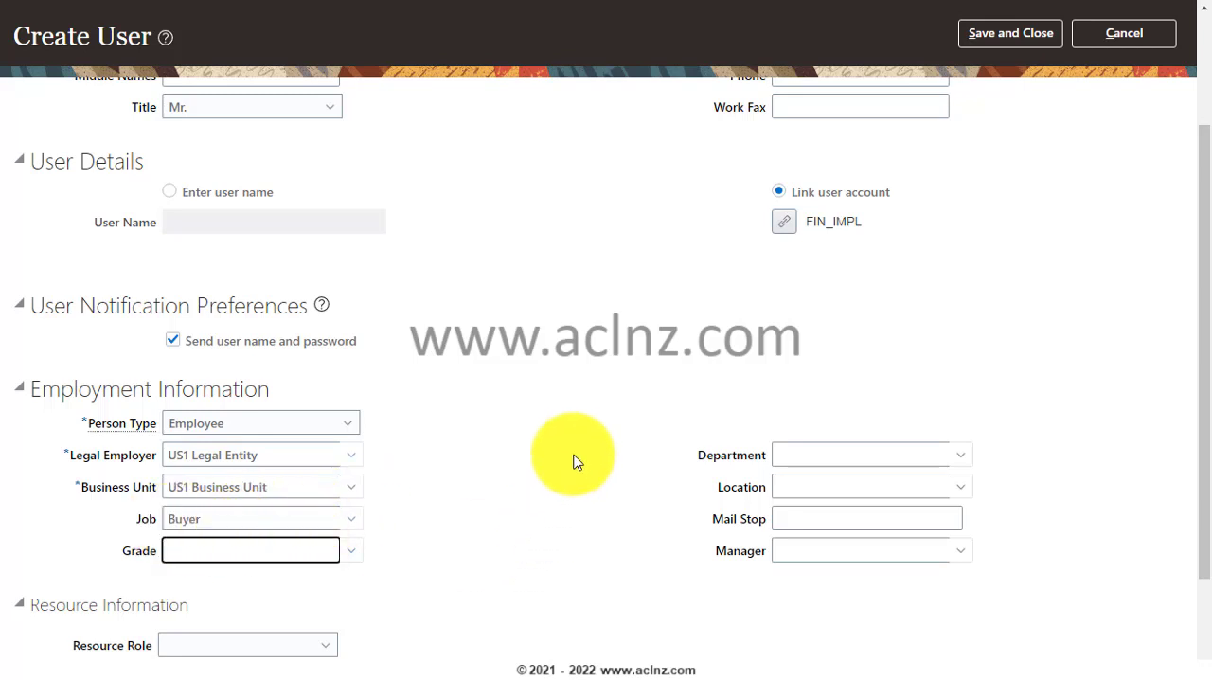
scroll("down", 3)
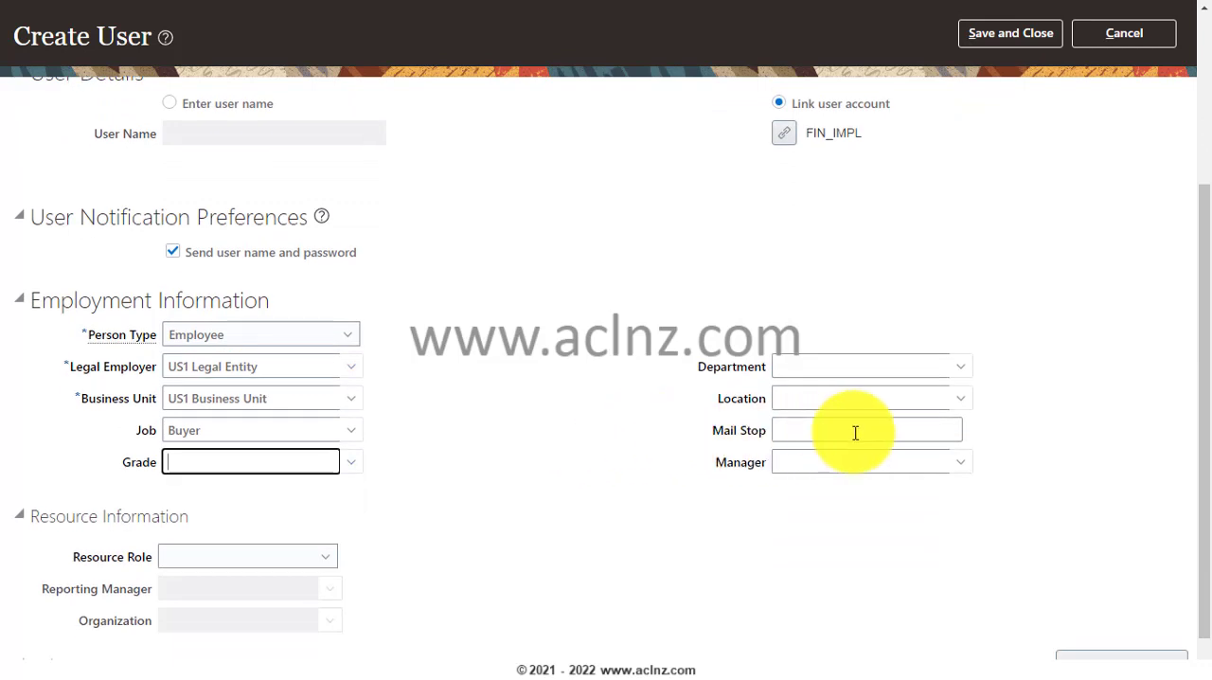
mouse_move(867, 464)
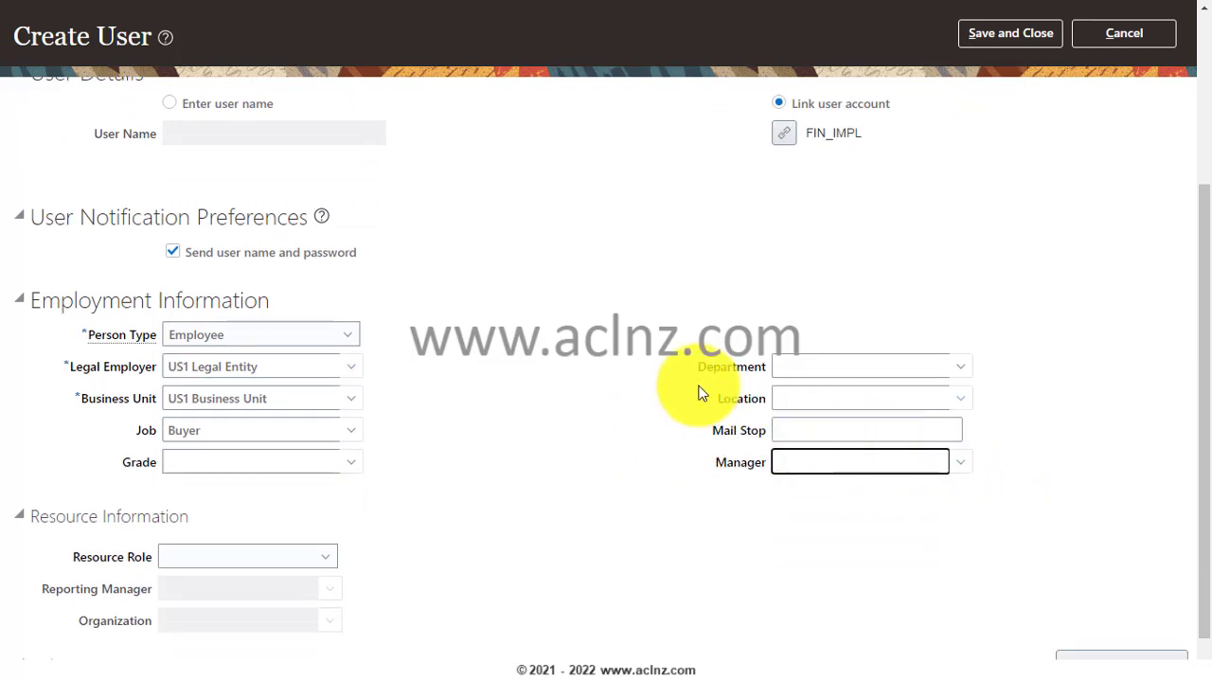
type("Casey")
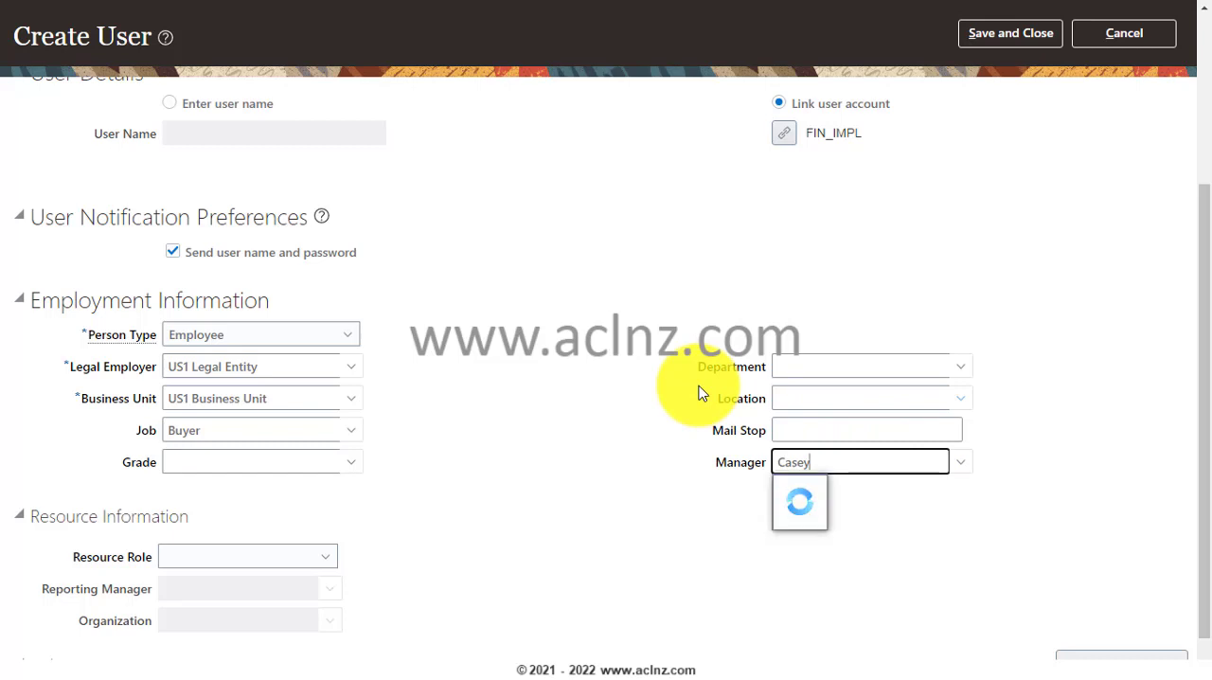
key("Backspace")
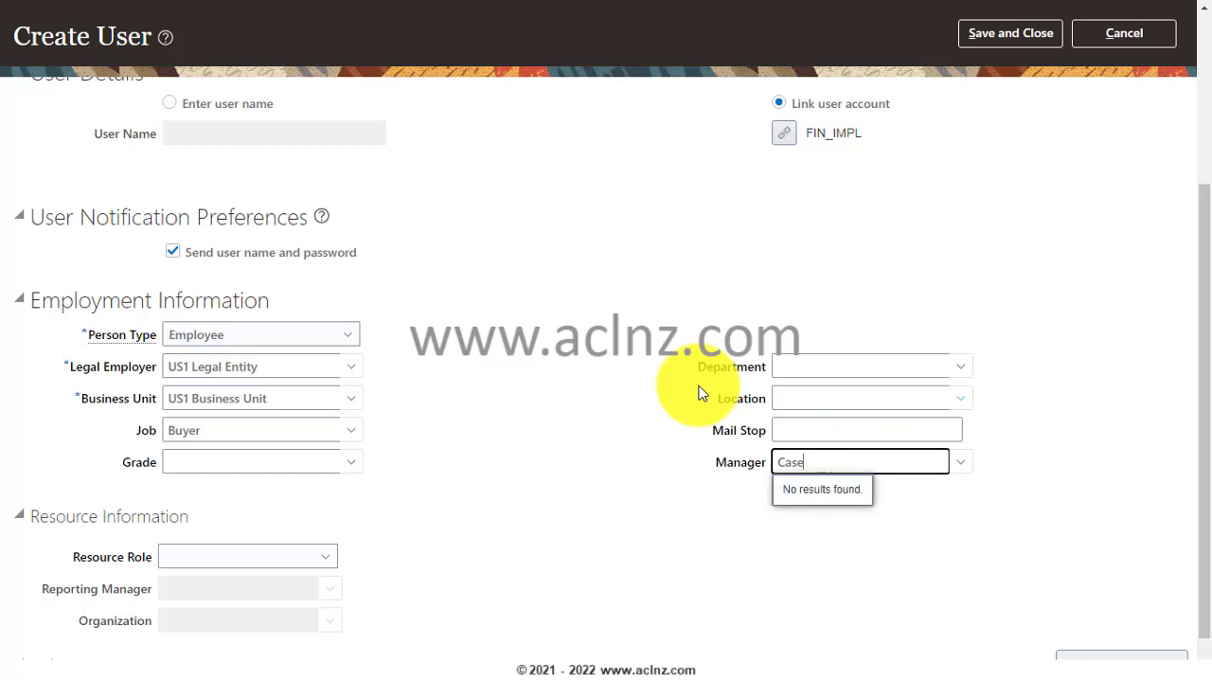
type("Brown,")
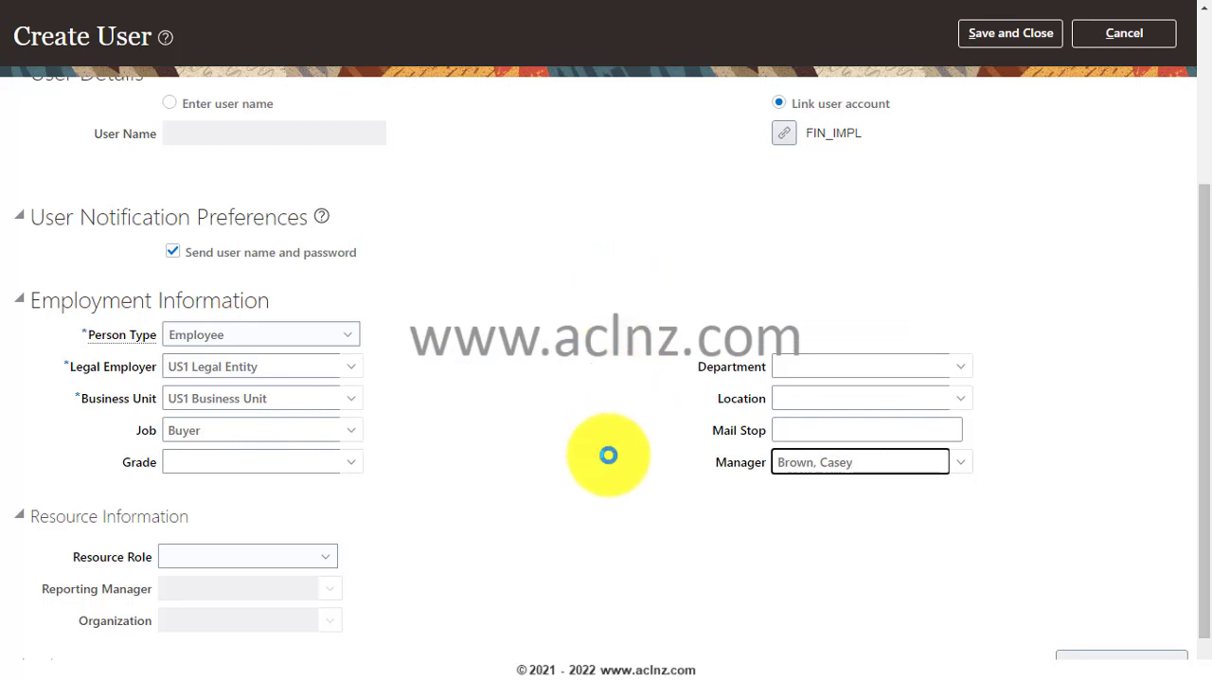
scroll("down", 3)
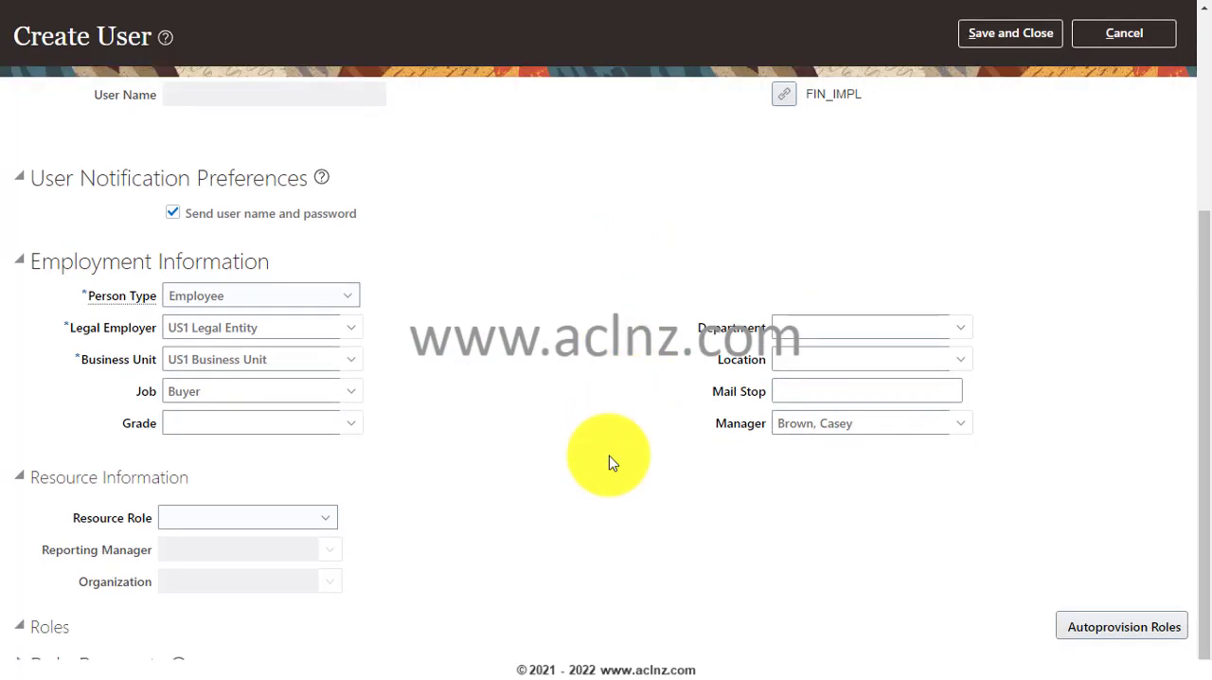
mouse_move(613, 469)
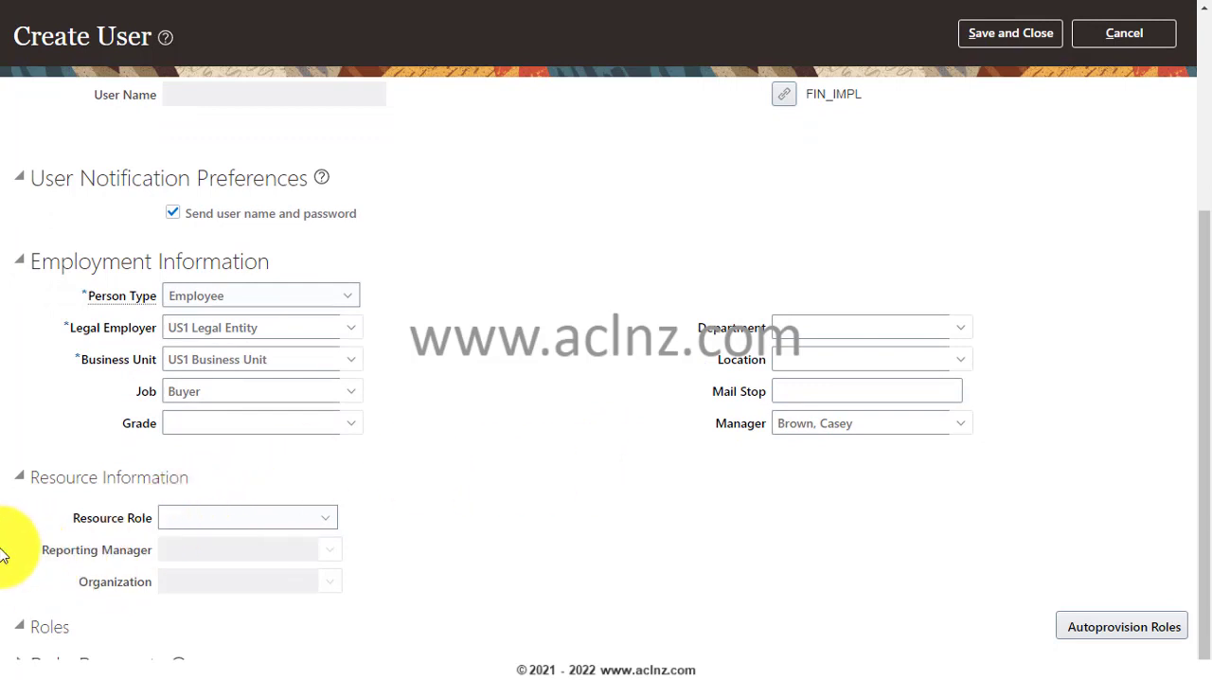
mouse_move(183, 508)
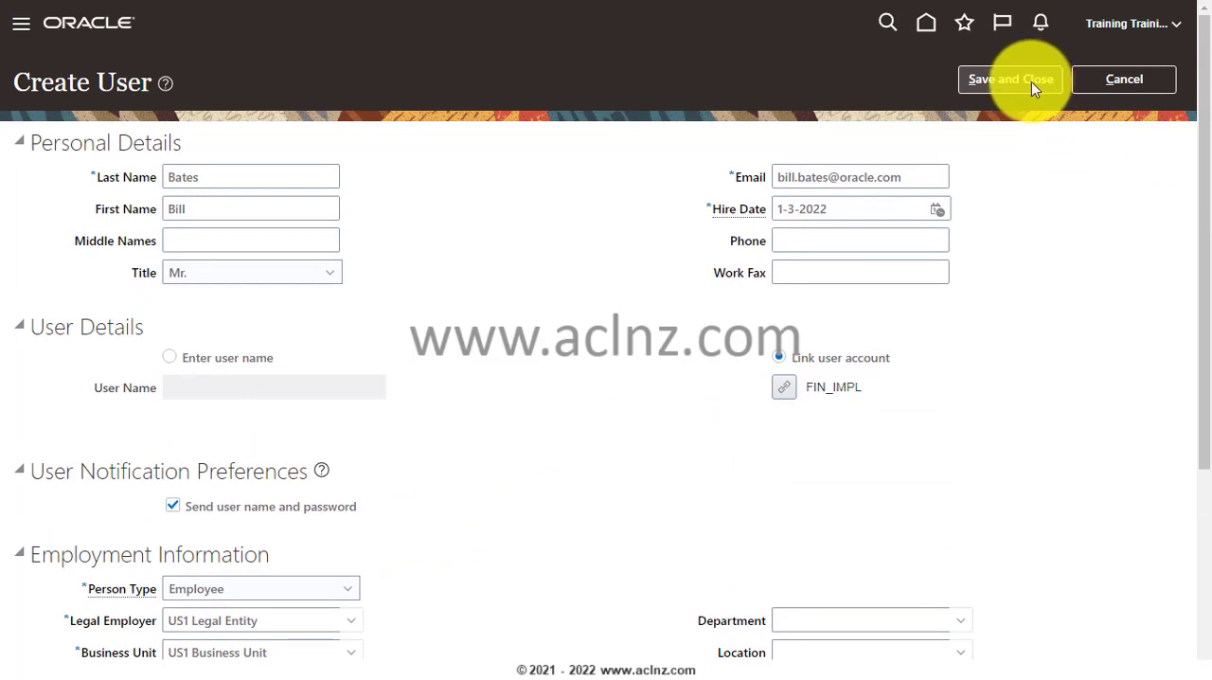
mouse_move(225, 230)
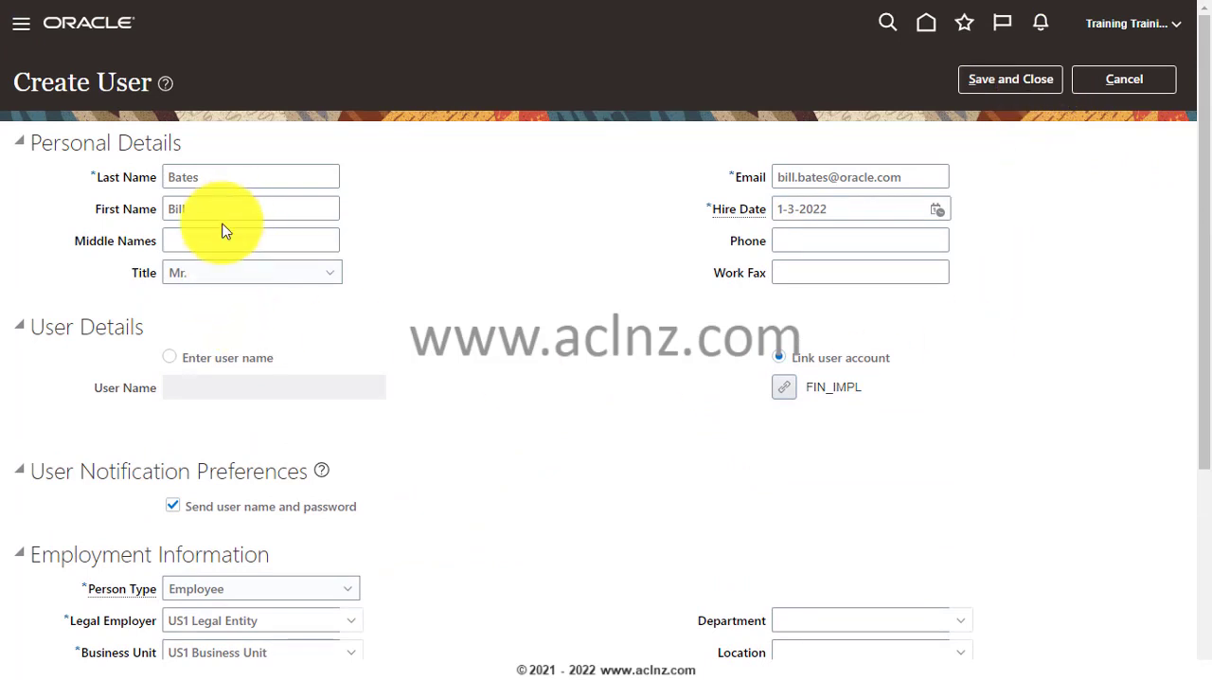
mouse_move(828, 423)
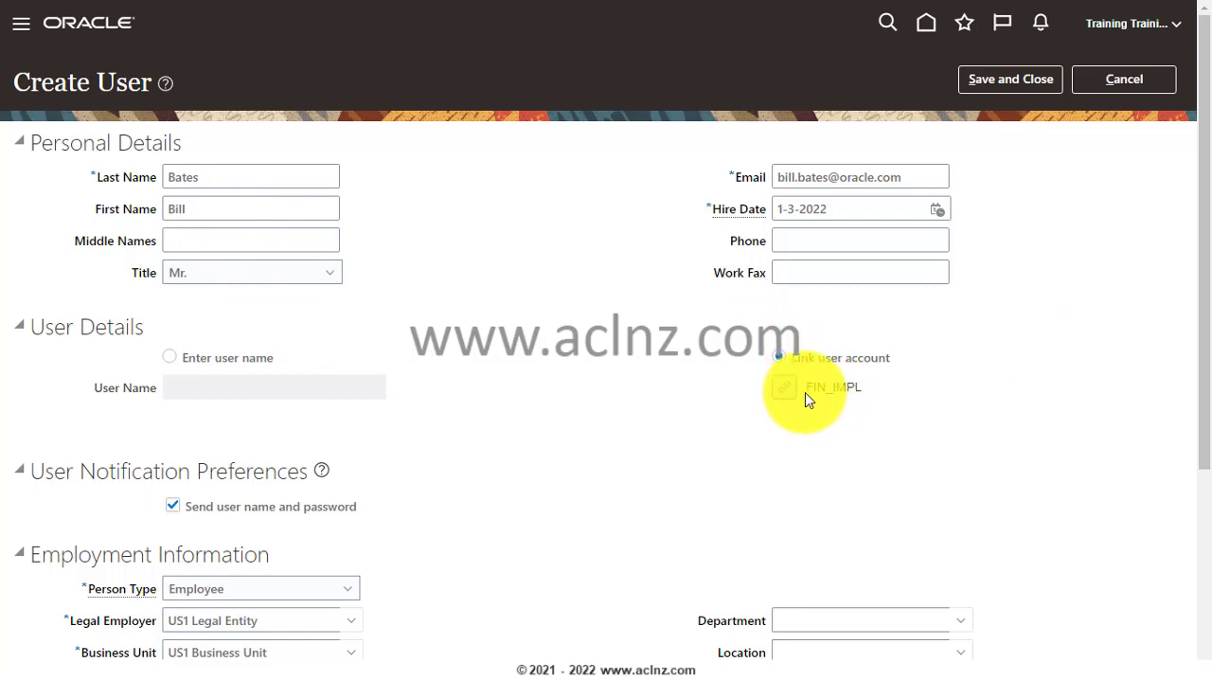
scroll("down", 3)
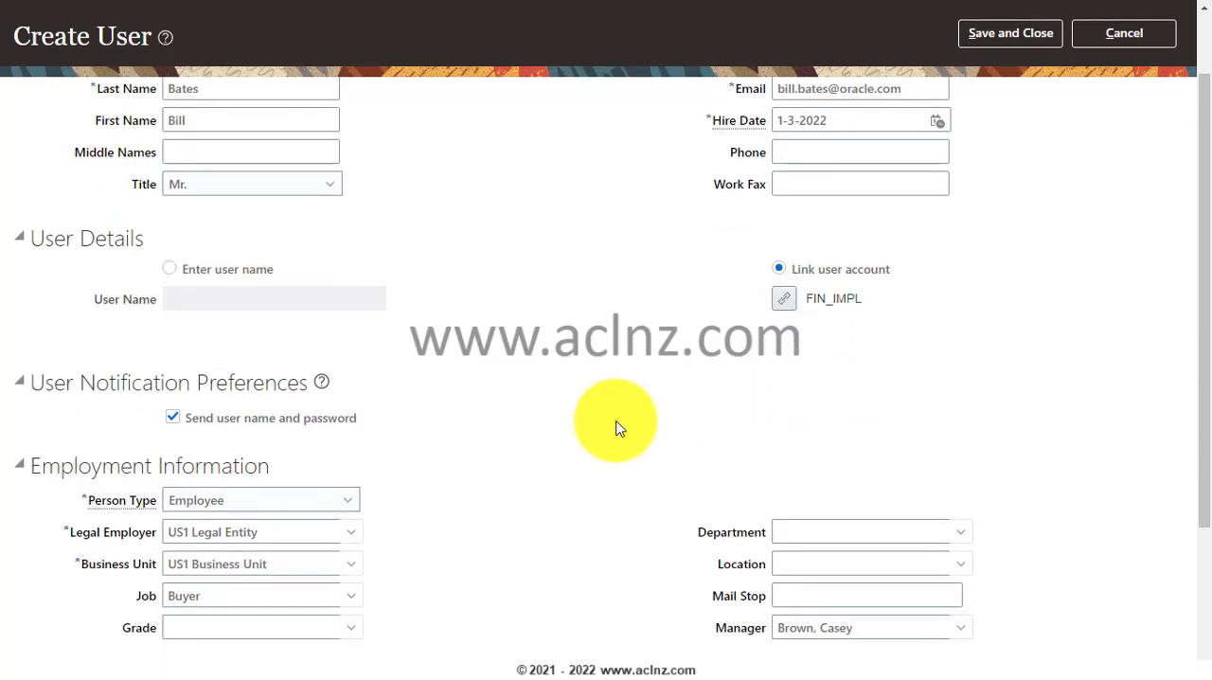
scroll("down", 3)
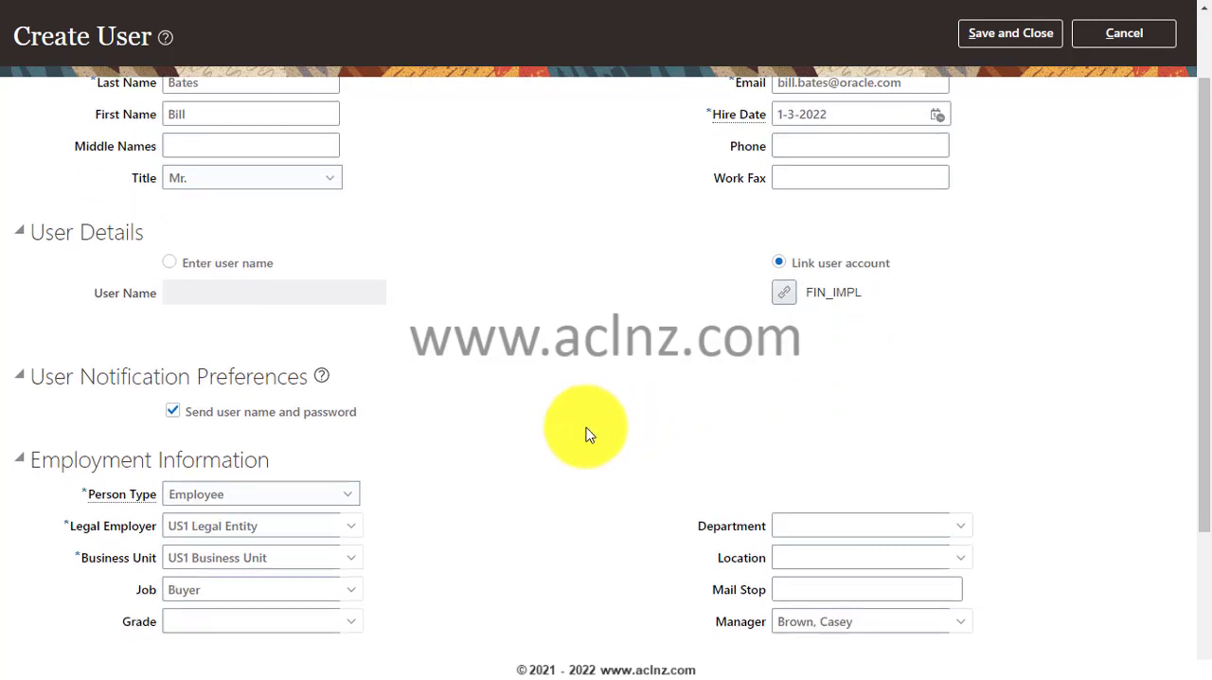
scroll("down", 3)
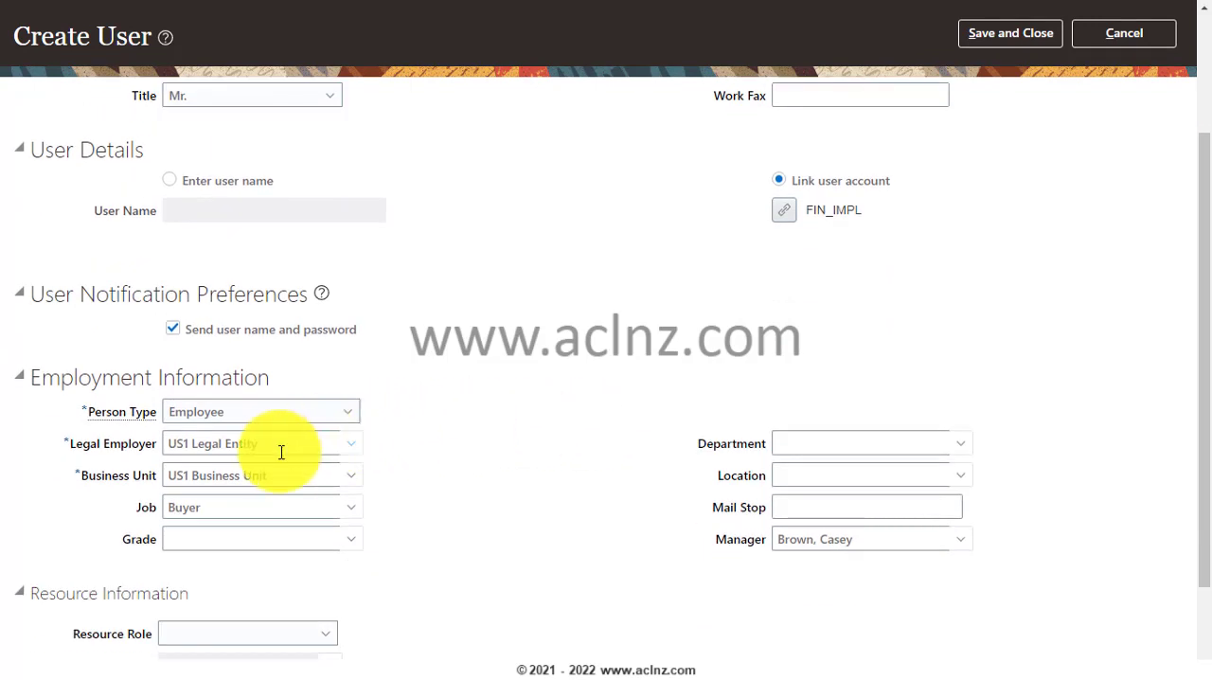
mouse_move(260, 506)
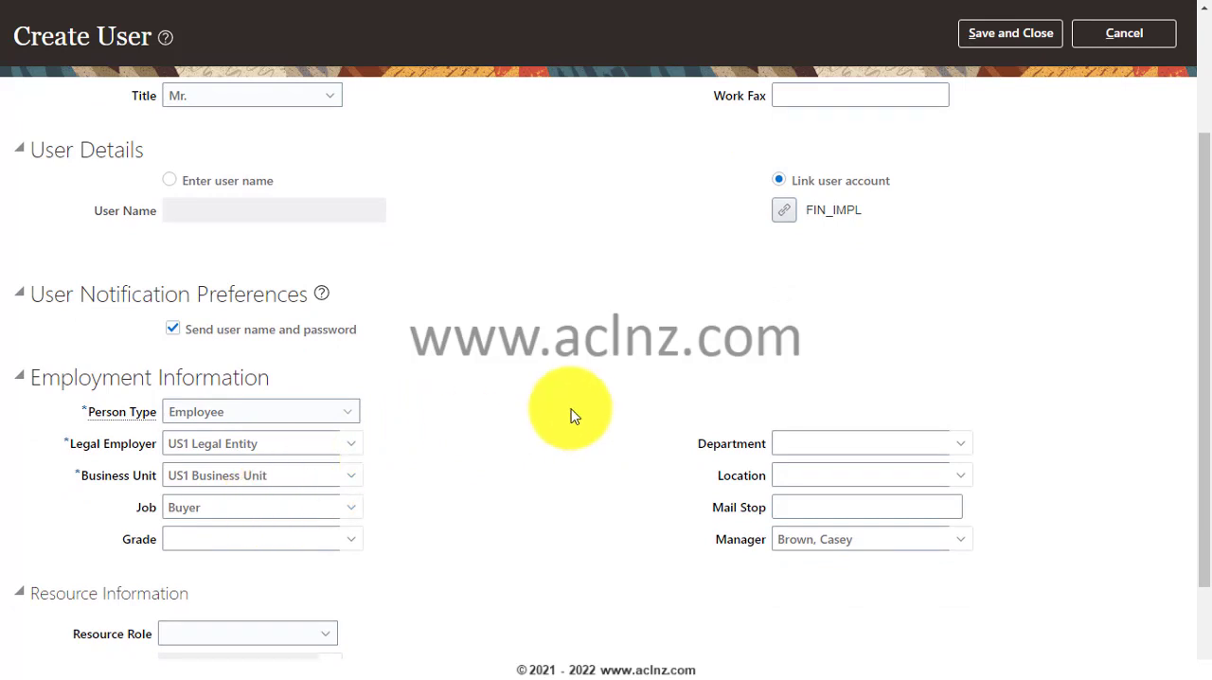
mouse_move(568, 413)
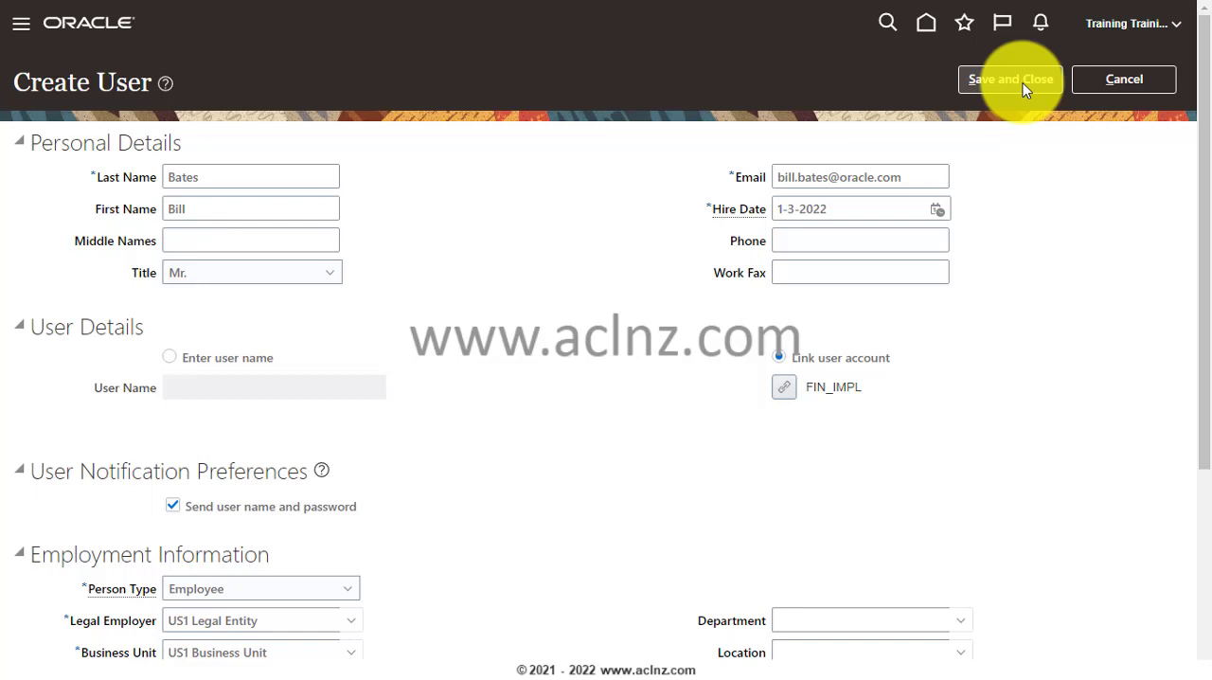
scroll("down", 3)
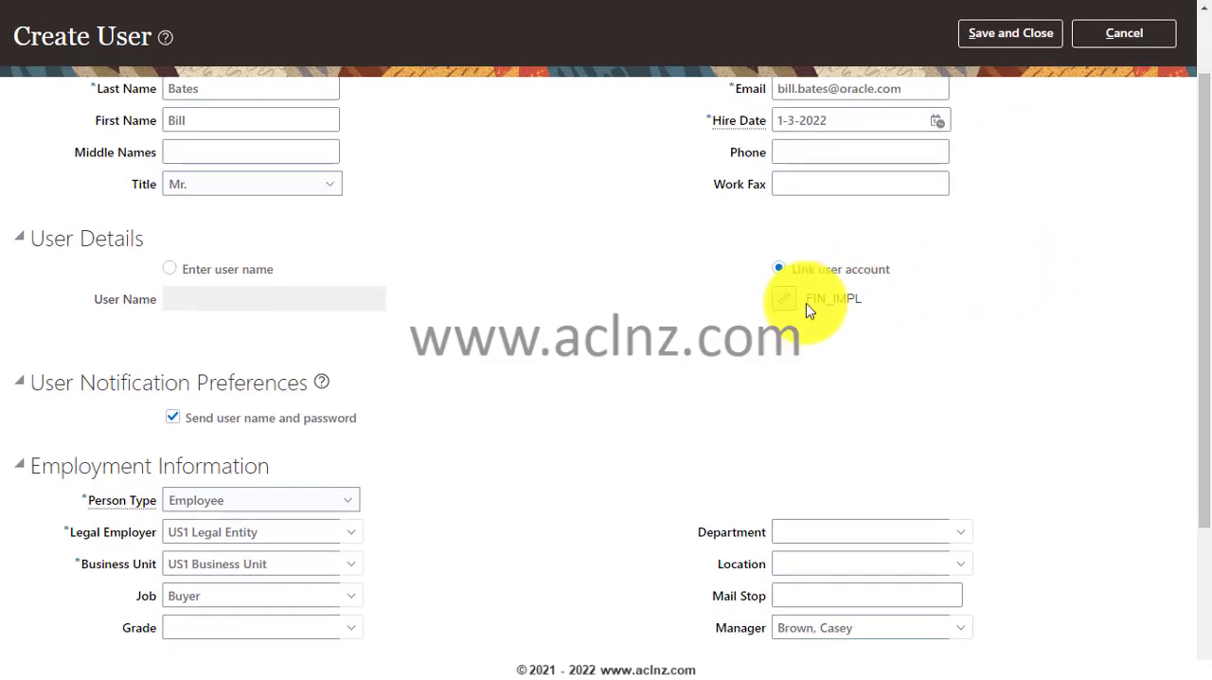
mouse_move(944, 320)
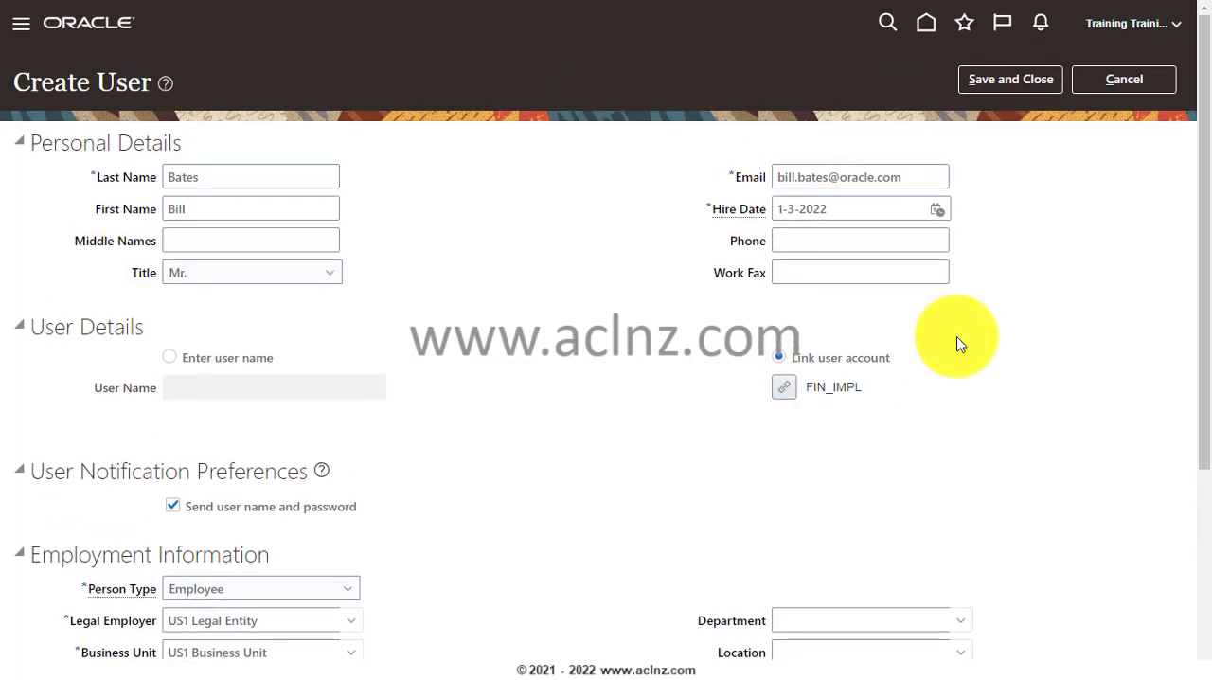
mouse_move(959, 345)
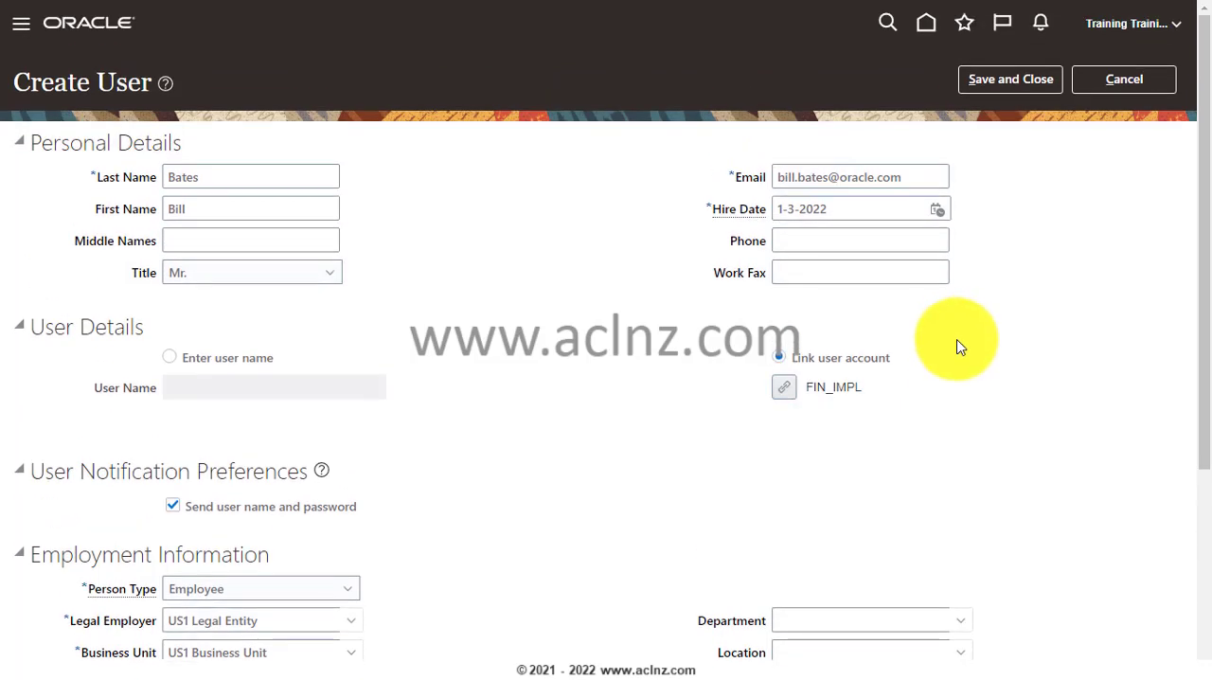